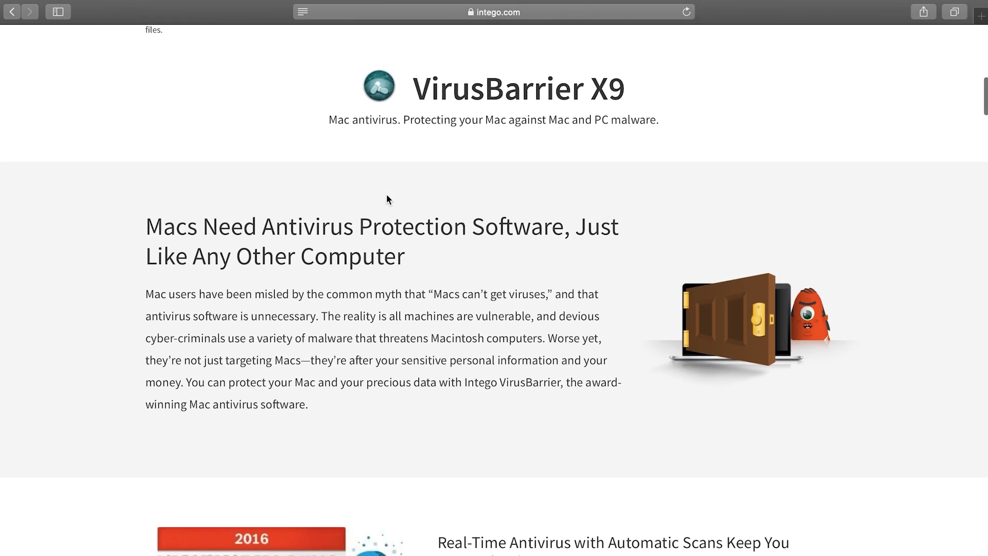
- Scroll through the VirusBarrier X9 features into the NetBarrier X9 firewall section
scroll("down", 3)
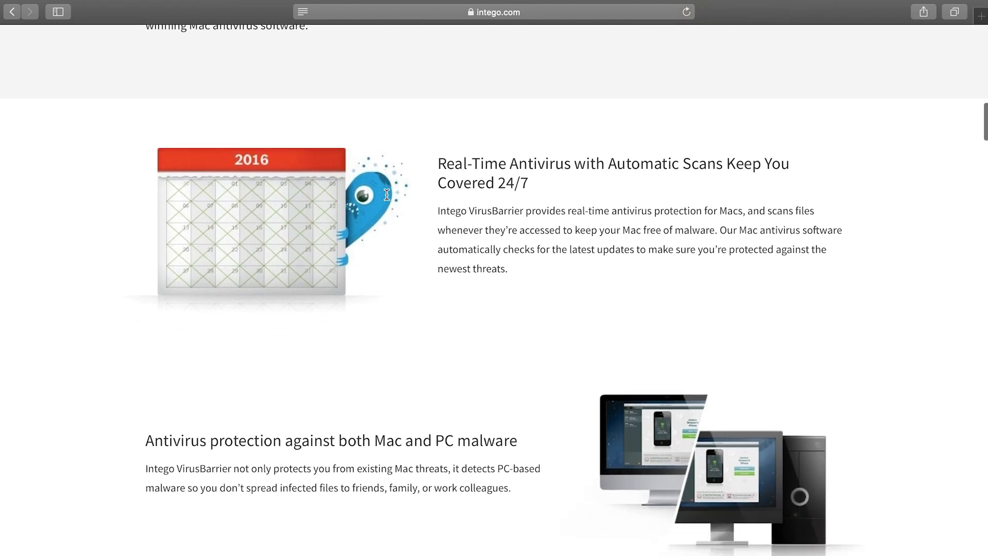
scroll("down", 3)
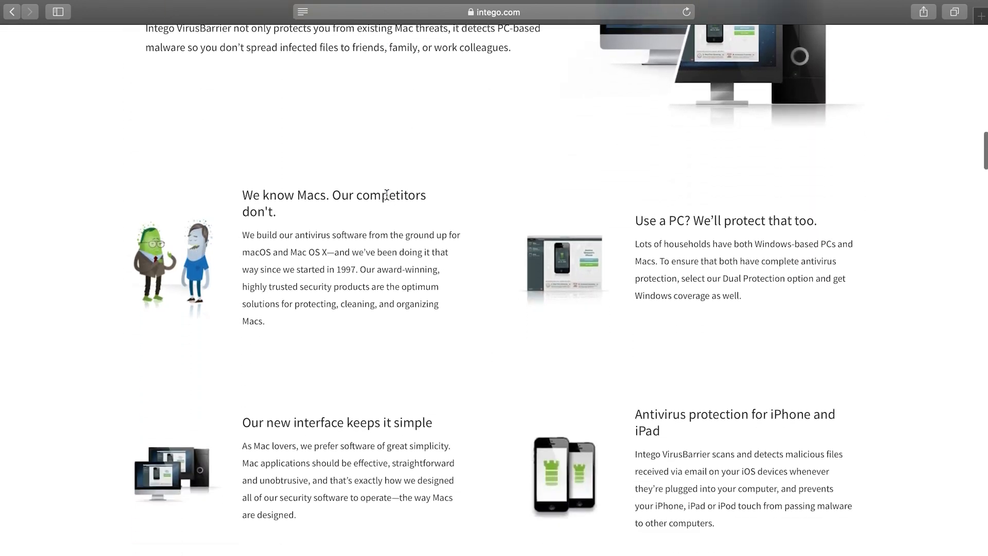
scroll("down", 3)
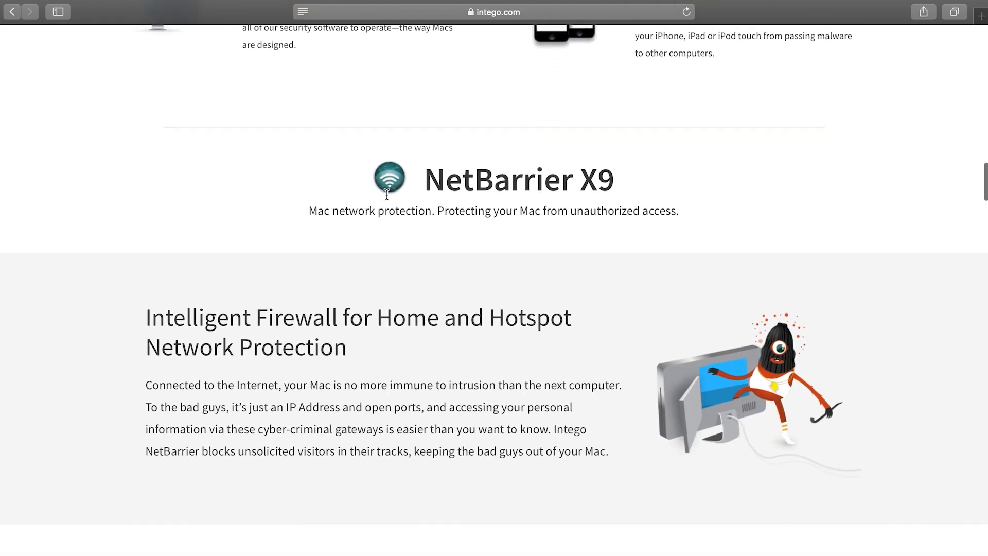
scroll("down", 3)
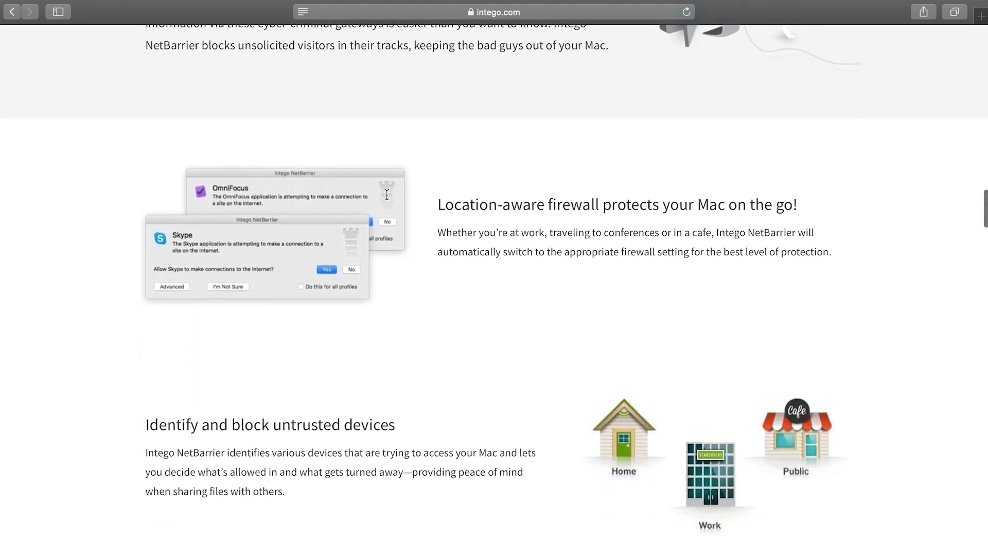
scroll("down", 3)
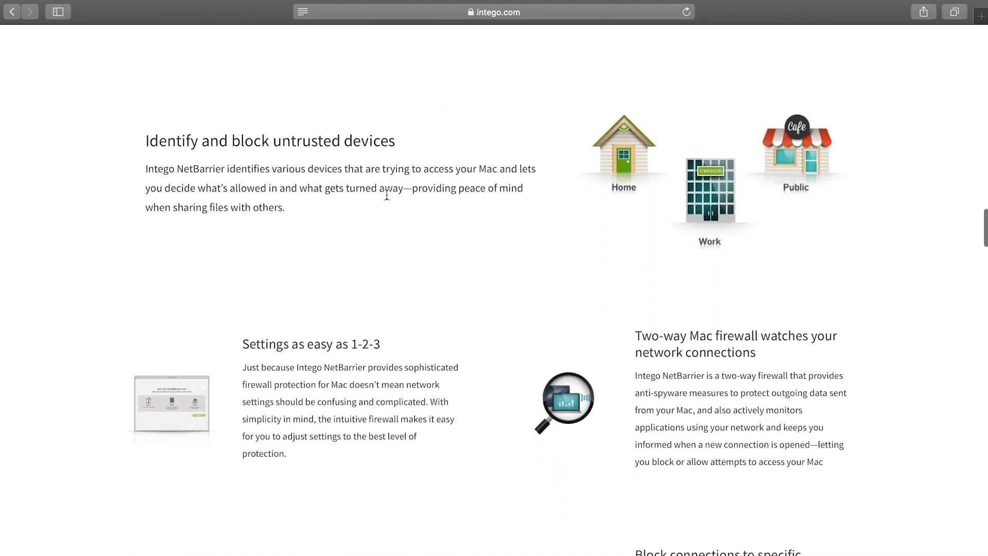
scroll("down", 3)
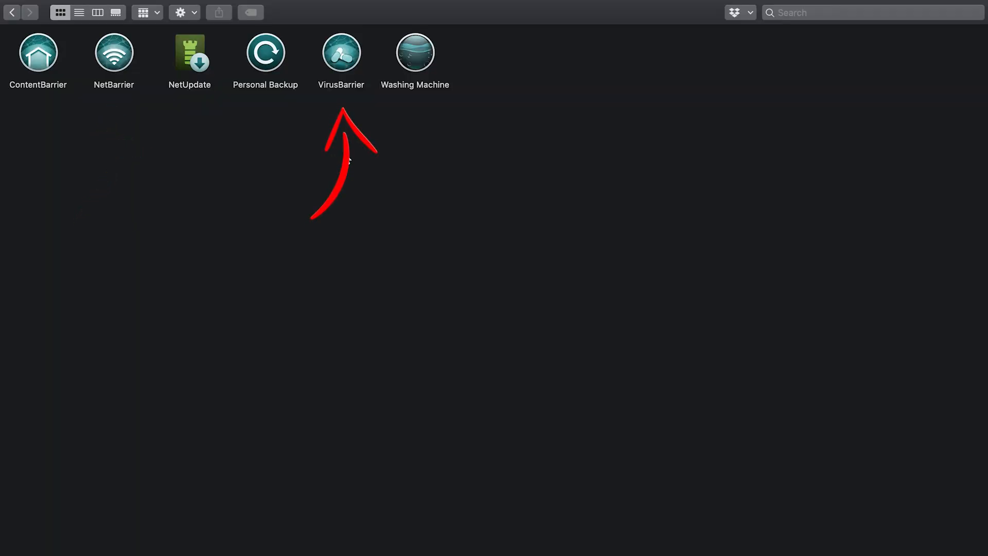
- Launch VirusBarrier and start a malware scan of the Mac mini drive
double_click(341, 52)
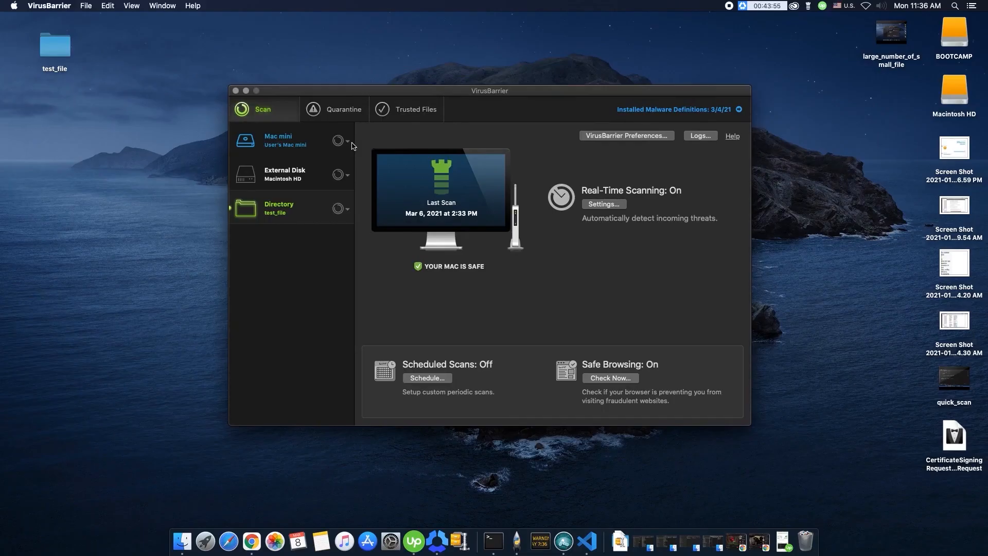
left_click(348, 141)
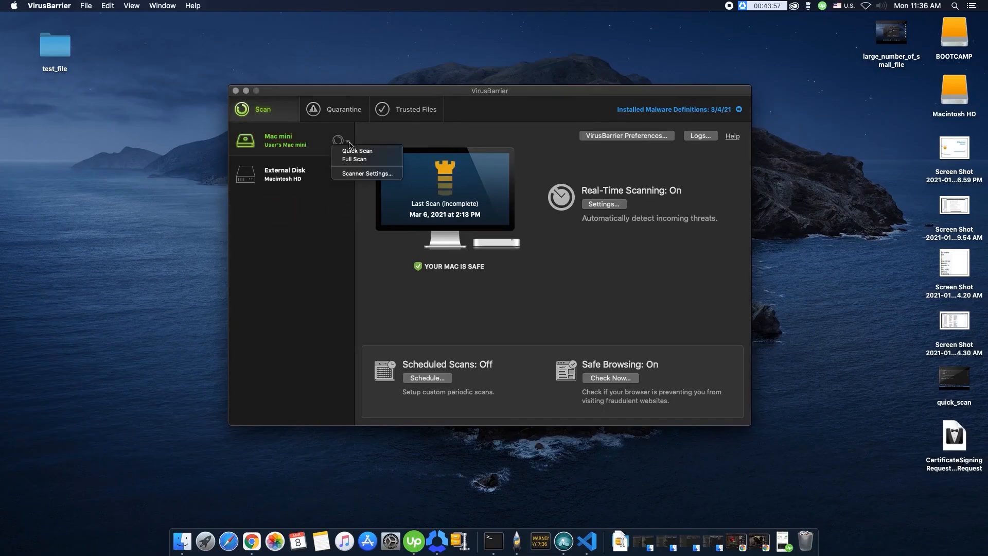
left_click(353, 158)
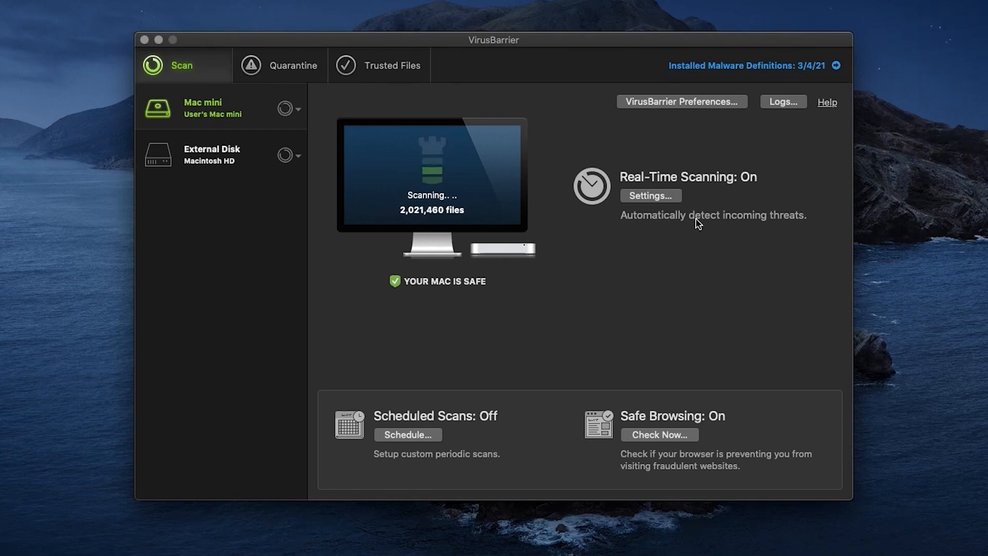
mouse_move(595, 159)
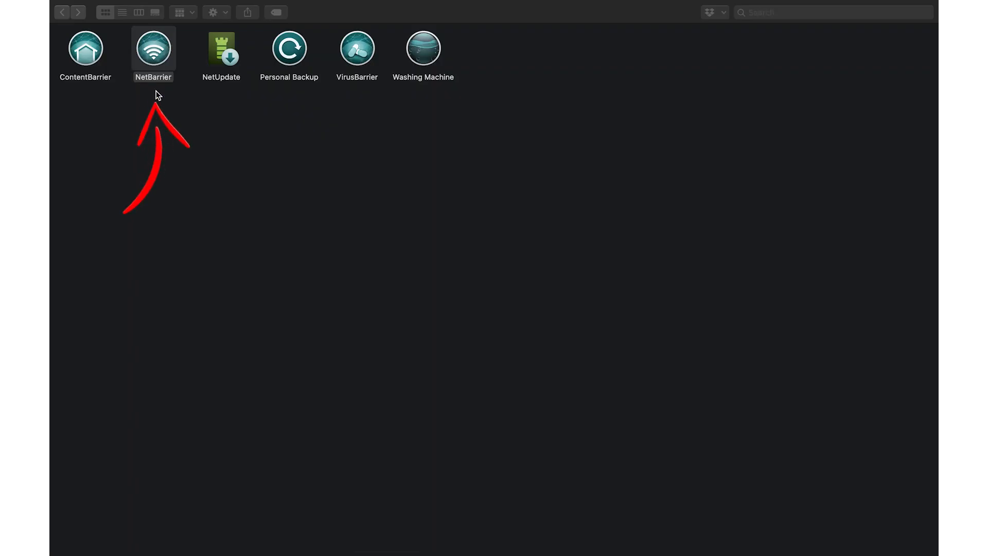
- Launch NetBarrier and view the Work and Public Hotspot firewall connection rules
double_click(152, 49)
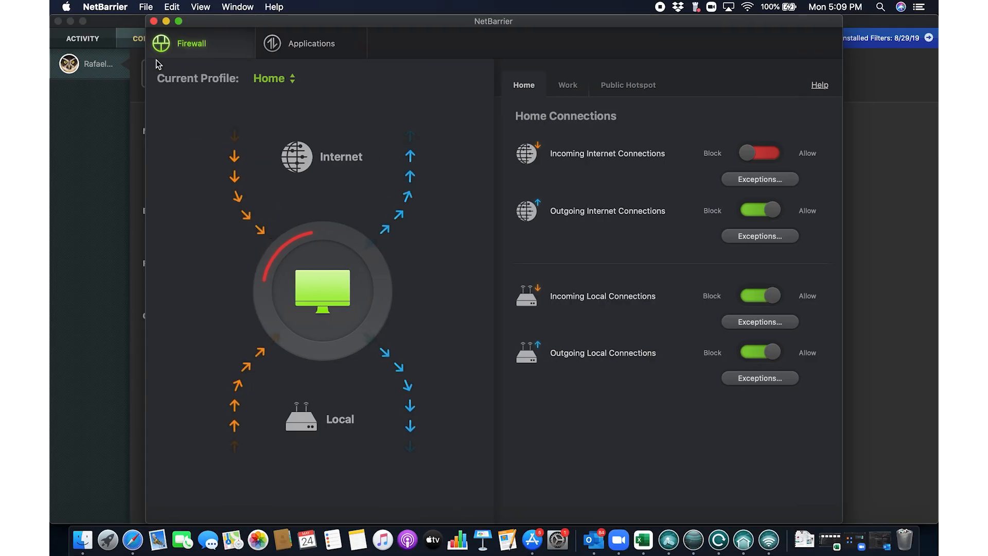
mouse_move(369, 111)
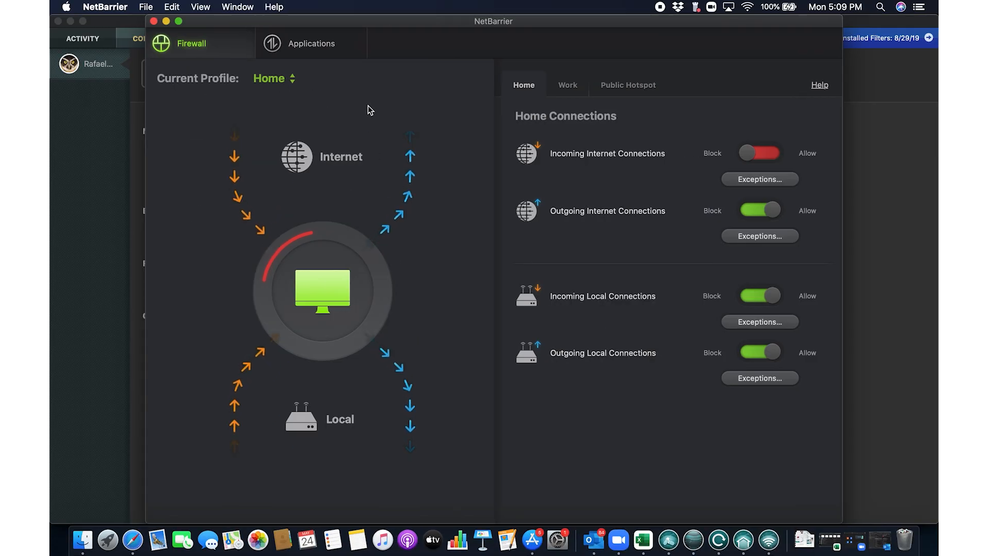
left_click(566, 85)
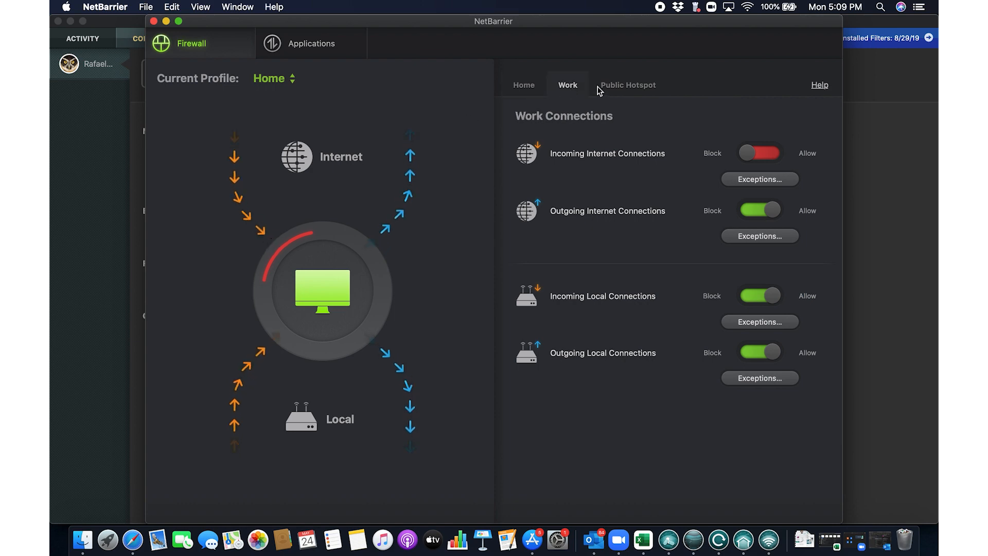
left_click(628, 86)
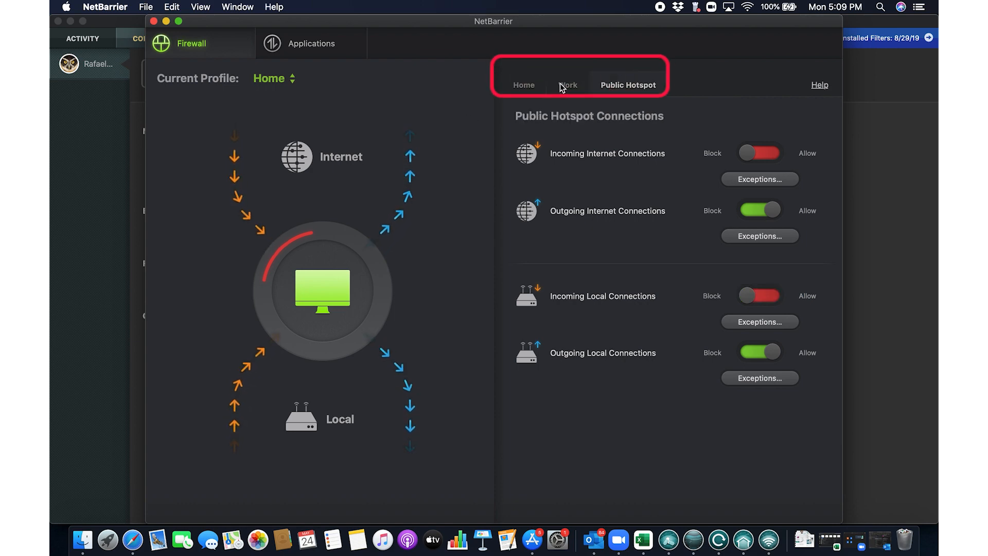
- Check the per-application rules for Public Hotspot, then the incoming-connection exceptions under Firewall
left_click(311, 43)
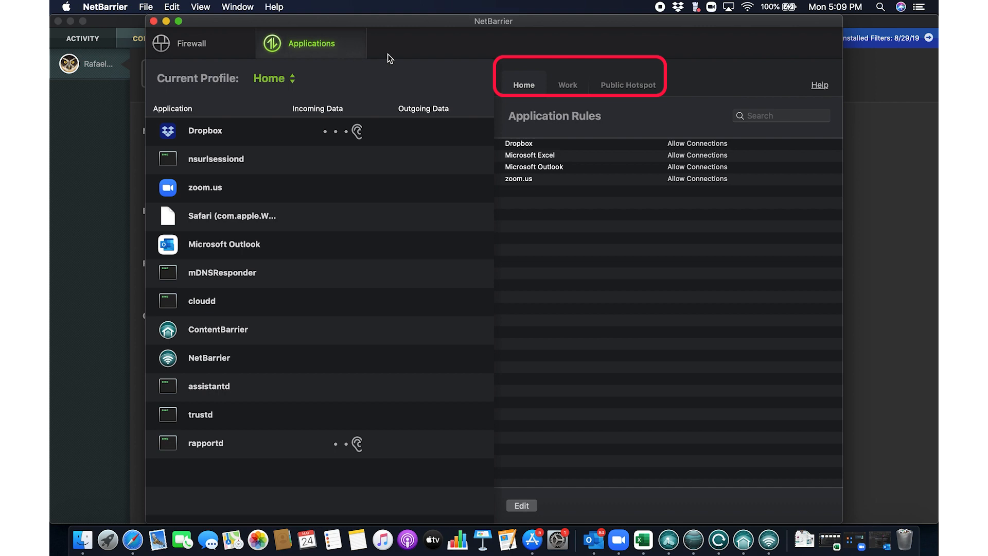
left_click(628, 85)
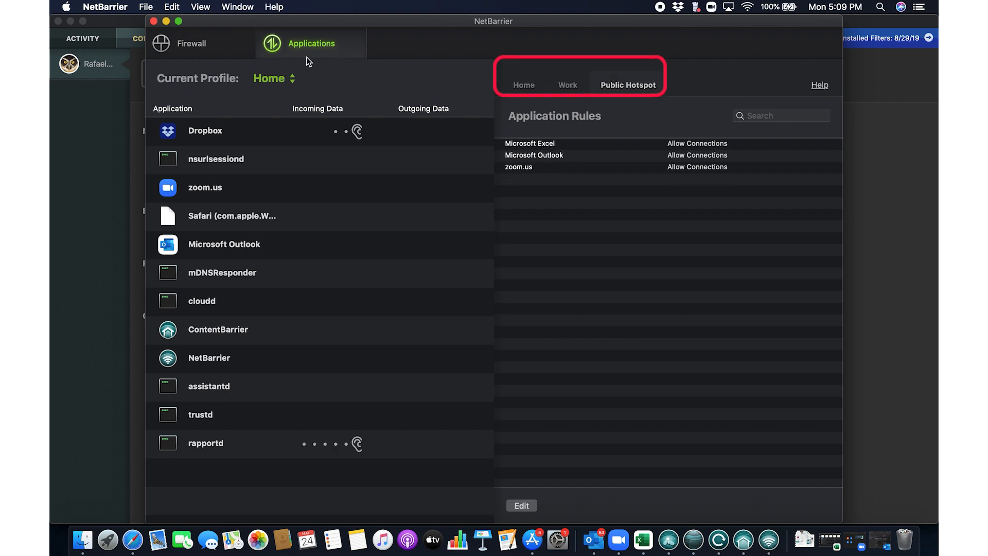
left_click(190, 43)
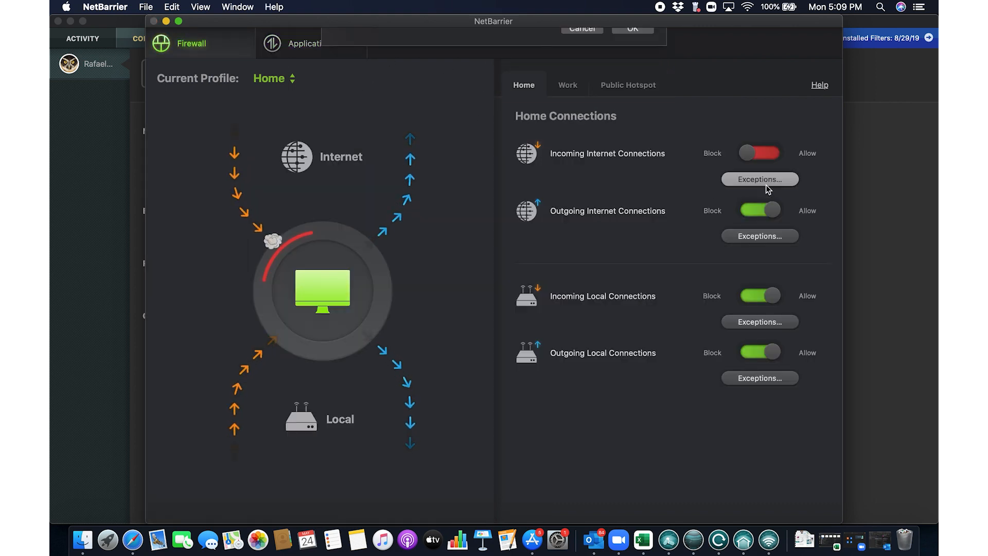
left_click(759, 179)
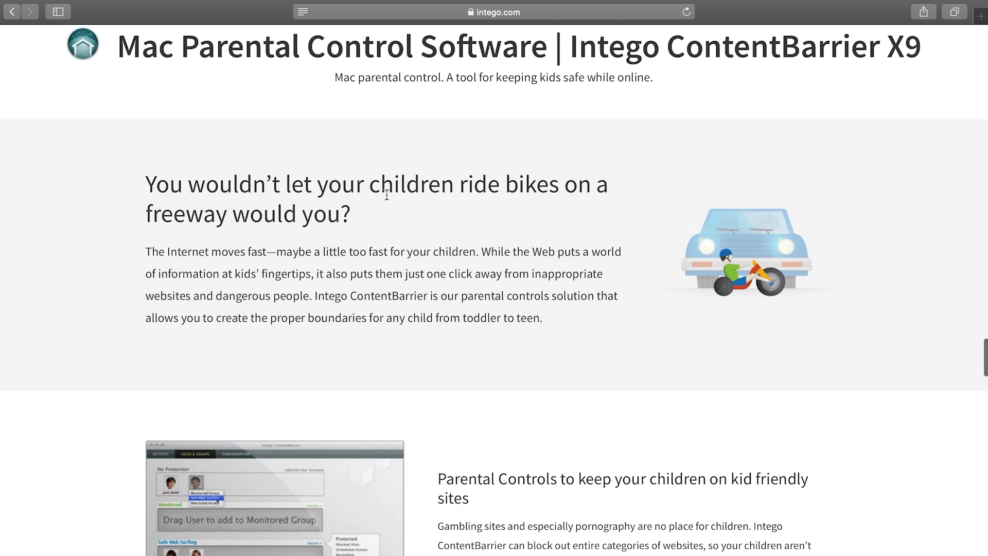
- Scroll through the ContentBarrier X9 parental control features on intego.com
scroll("down", 3)
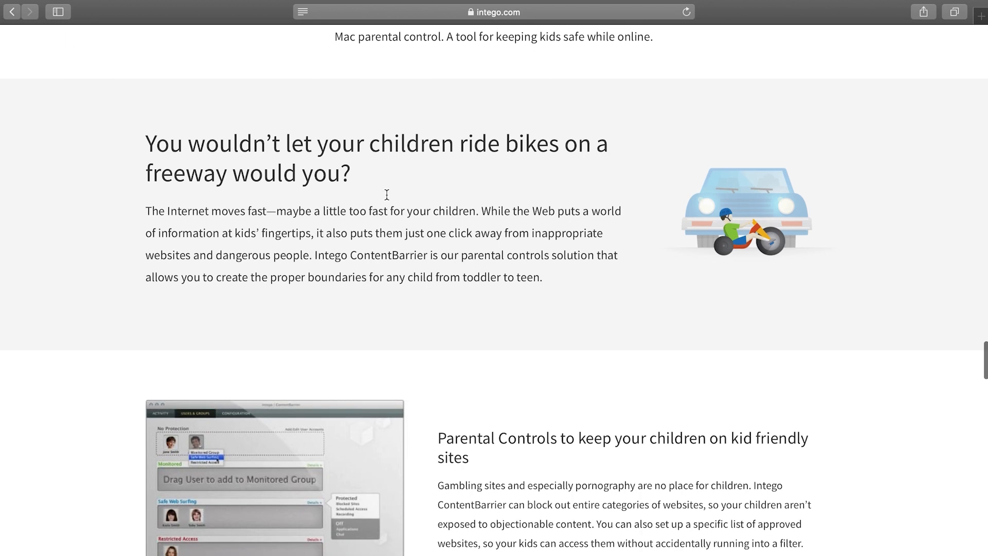
scroll("down", 3)
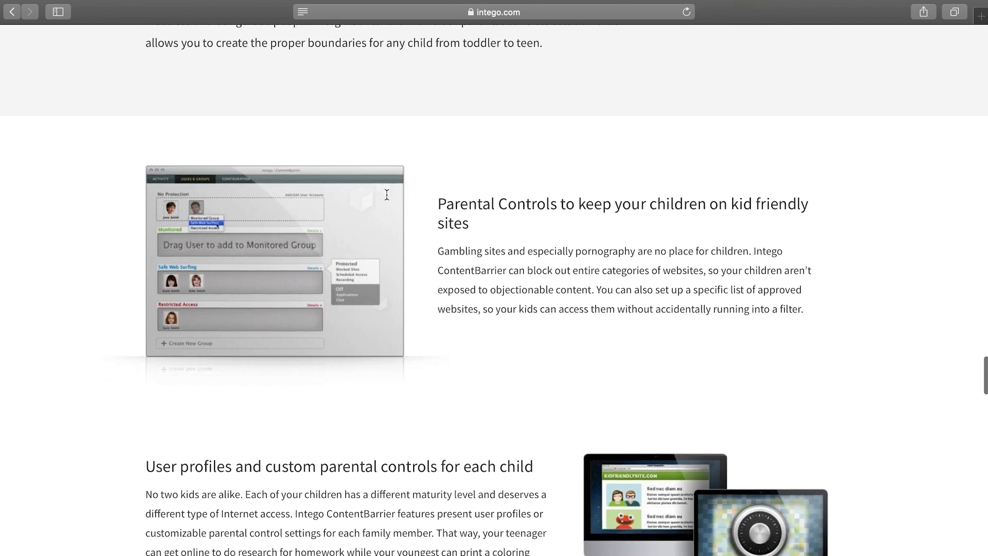
scroll("down", 3)
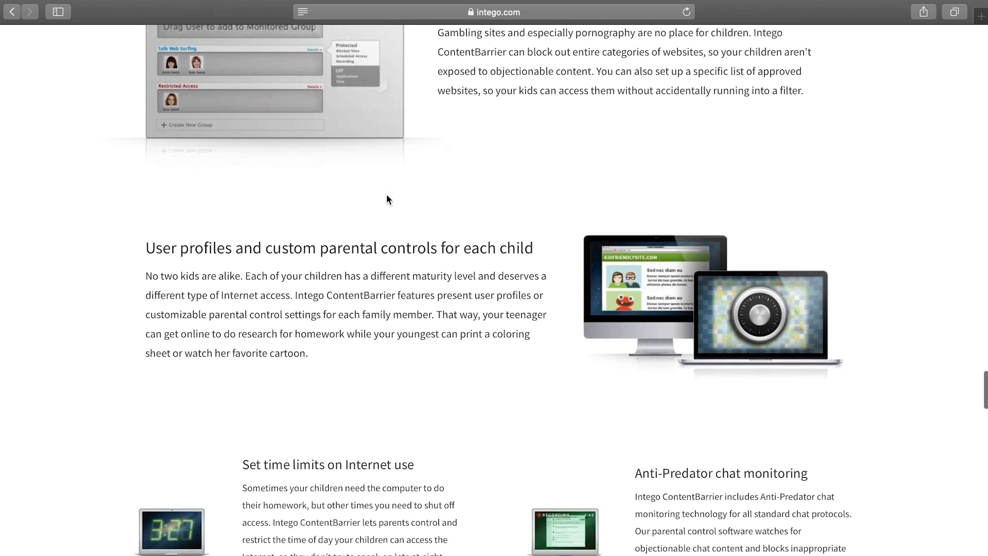
scroll("down", 3)
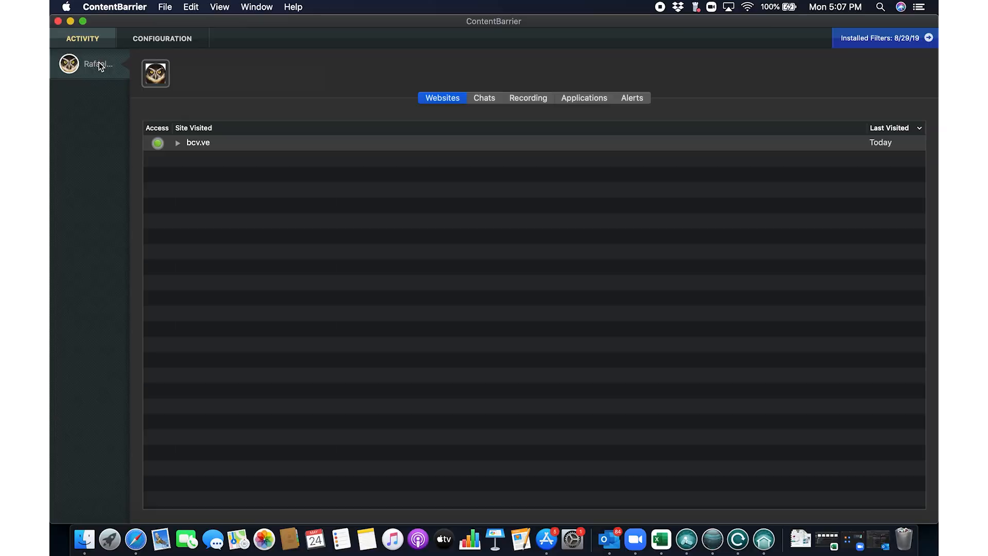
- View the child's Recording and Alerts activity, then the Scheduled Access and Chat configuration
left_click(528, 97)
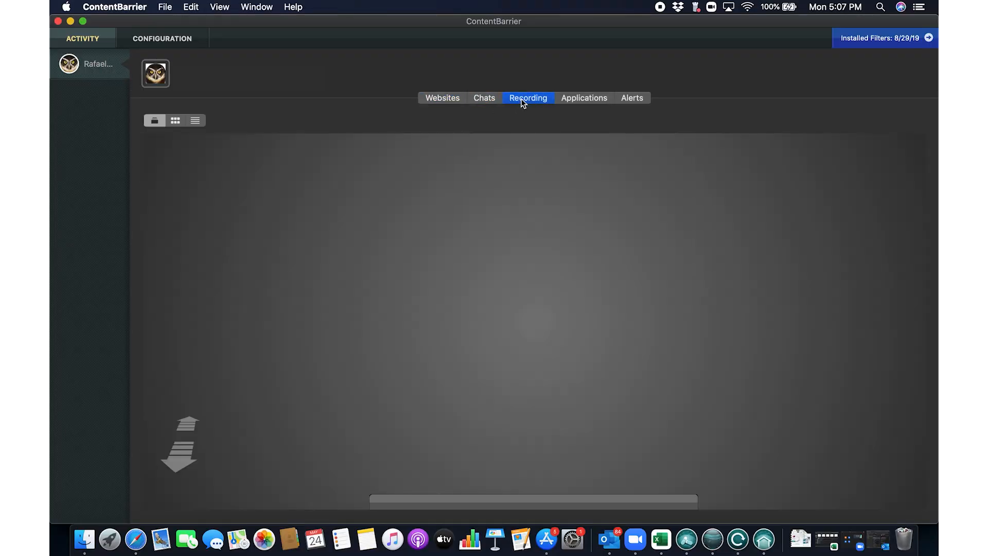
left_click(631, 98)
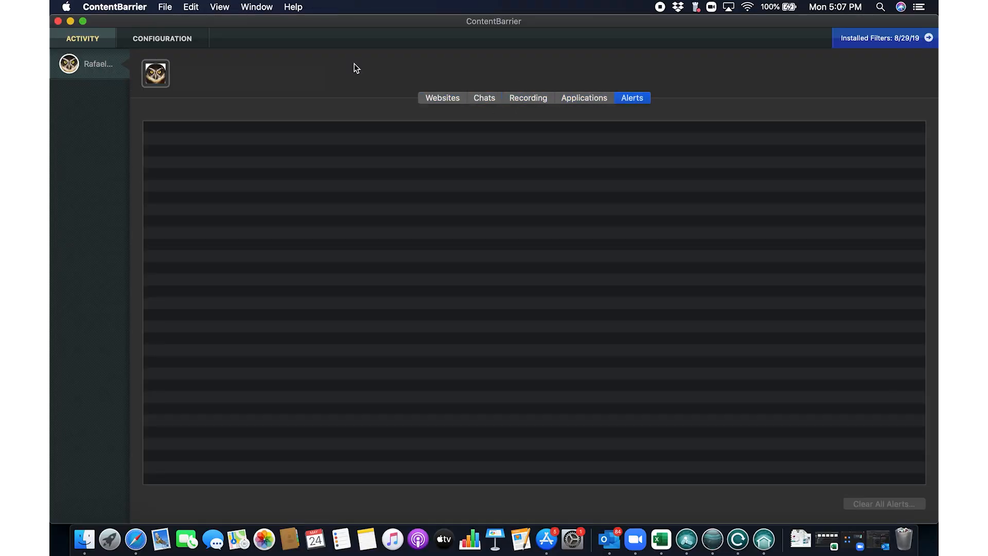
left_click(162, 38)
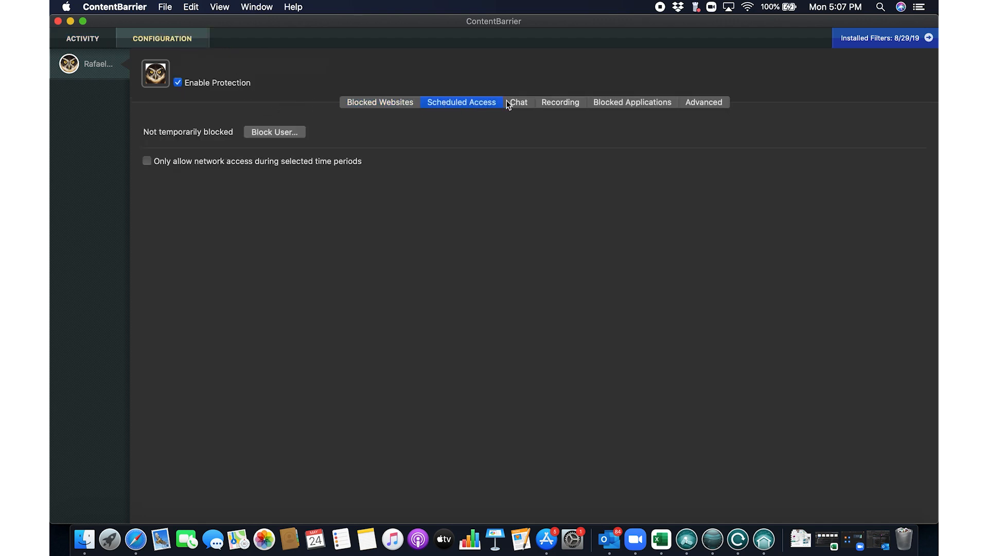
left_click(632, 102)
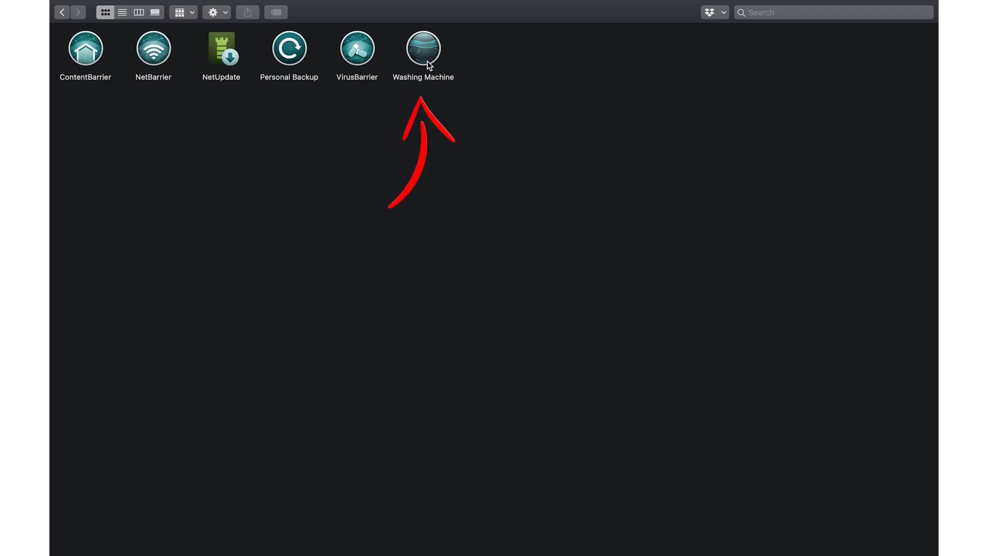
- Launch Washing Machine and browse the Reclaim, Duplicates and Organize categories
double_click(422, 49)
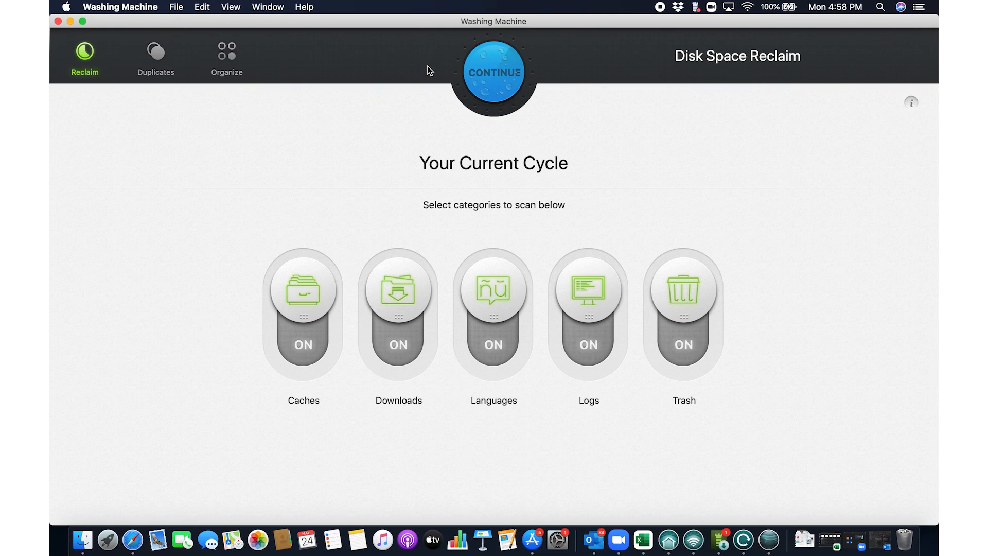
mouse_move(197, 114)
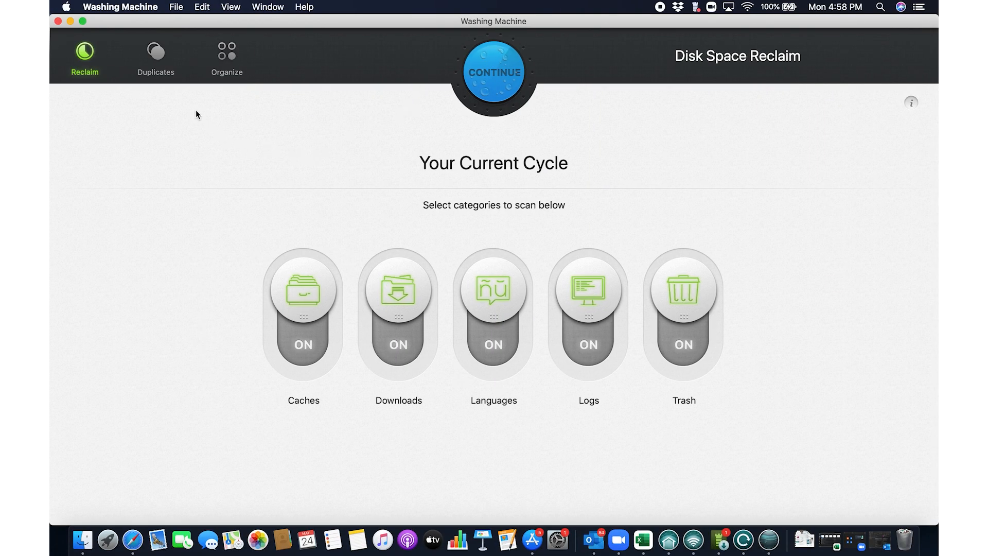
left_click(155, 56)
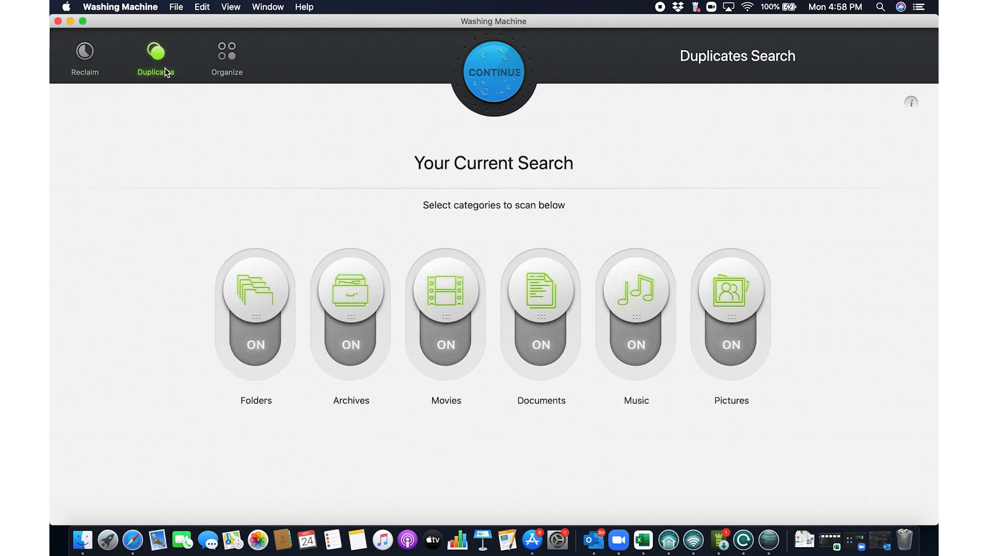
left_click(226, 57)
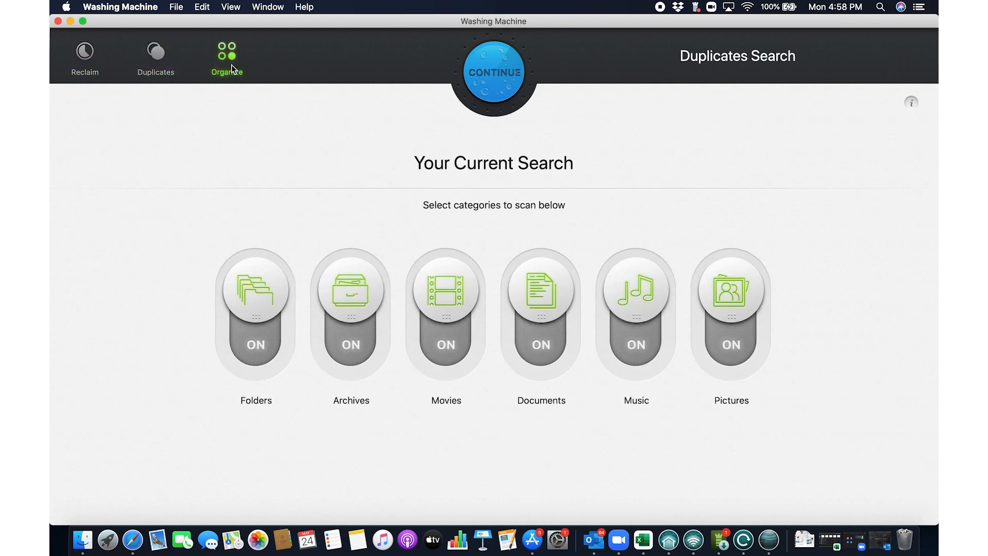
left_click(227, 57)
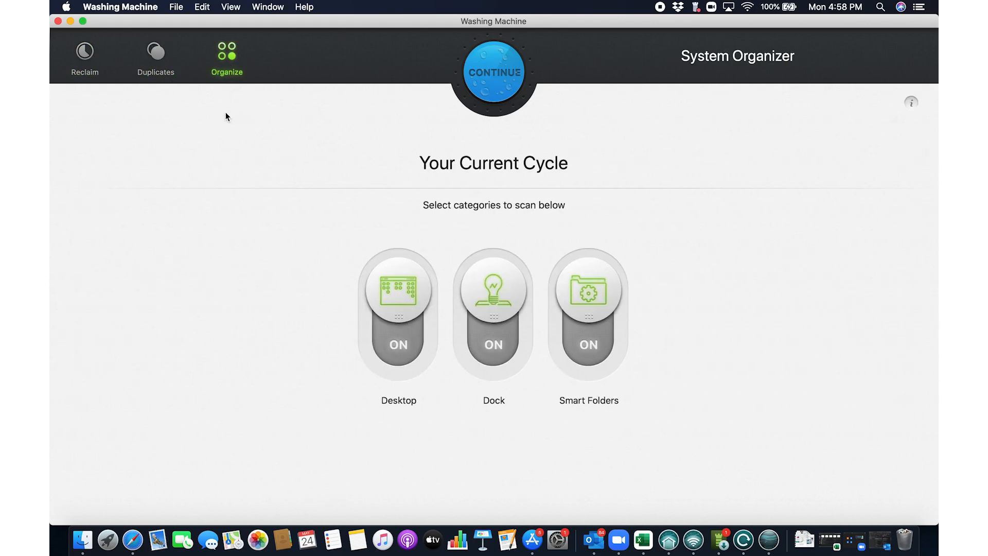
mouse_move(201, 145)
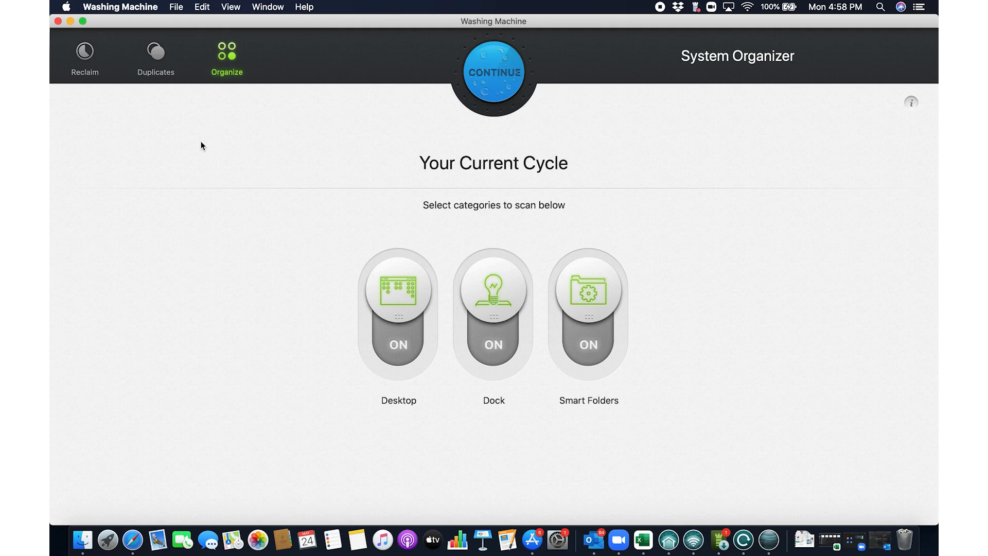
- Start the organize scan of Desktop, Dock and Smart Folders, granting Desktop folder access
left_click(493, 71)
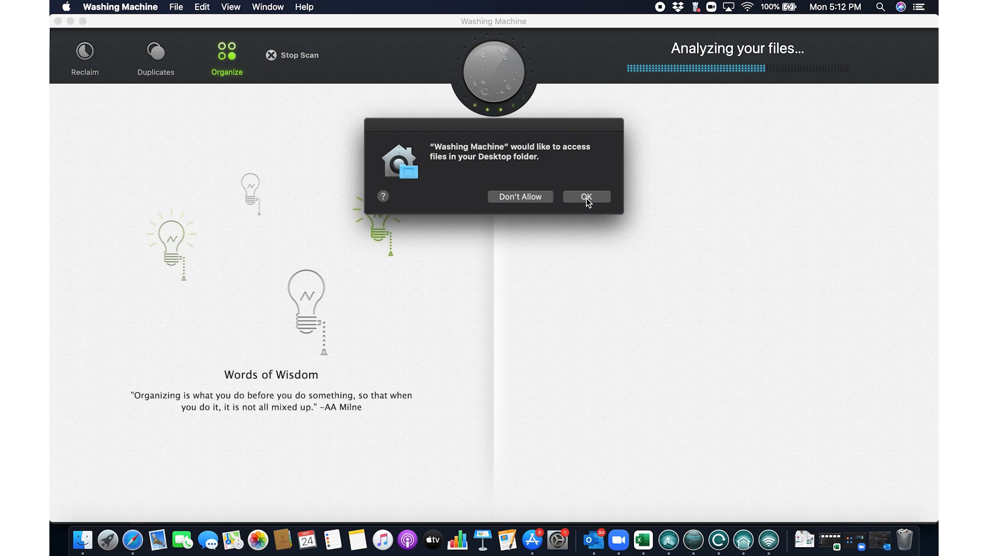
left_click(586, 197)
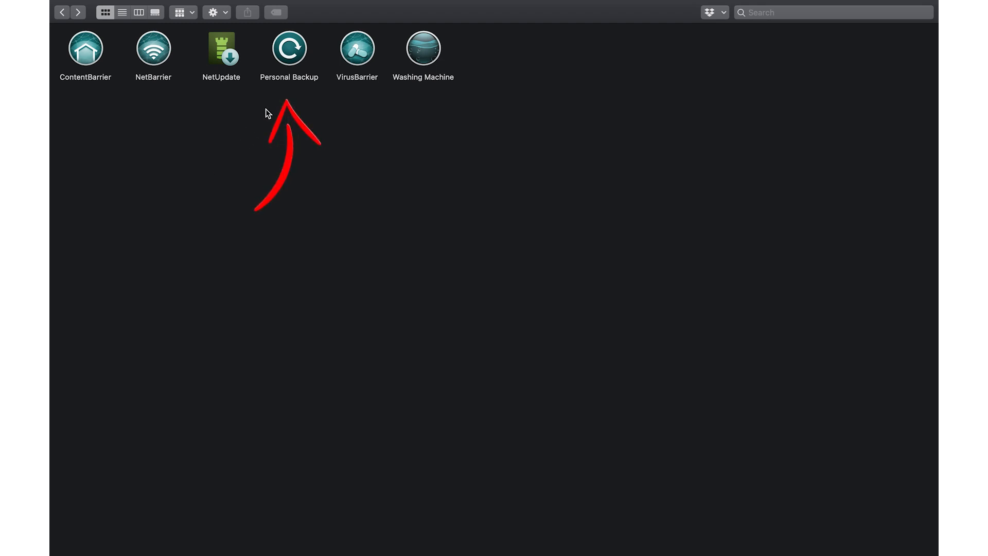
- Launch Personal Backup and set the backup task frequency to Manually Only
double_click(288, 48)
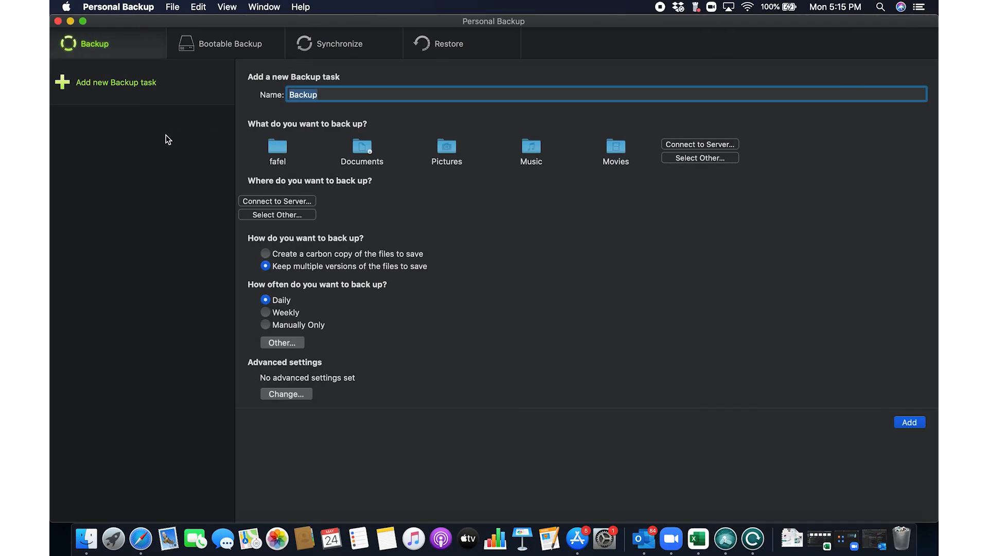
left_click(266, 311)
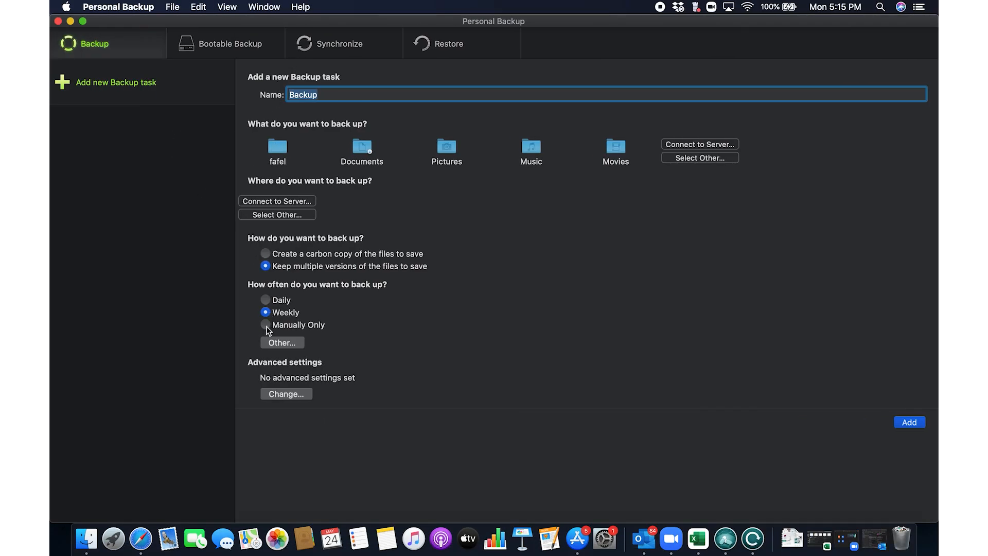
left_click(265, 324)
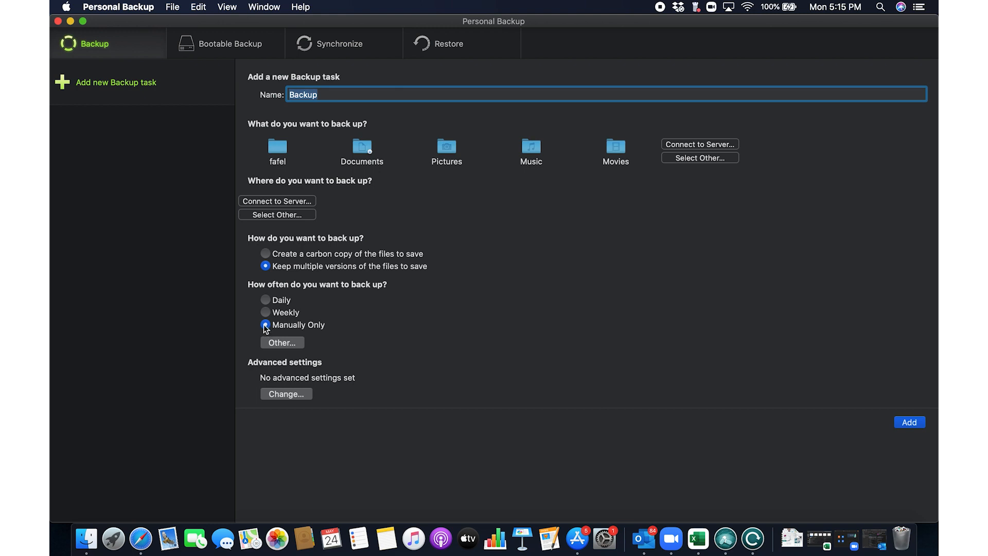
- Bring up the Bootable Backup task setup and its frequency options
left_click(228, 43)
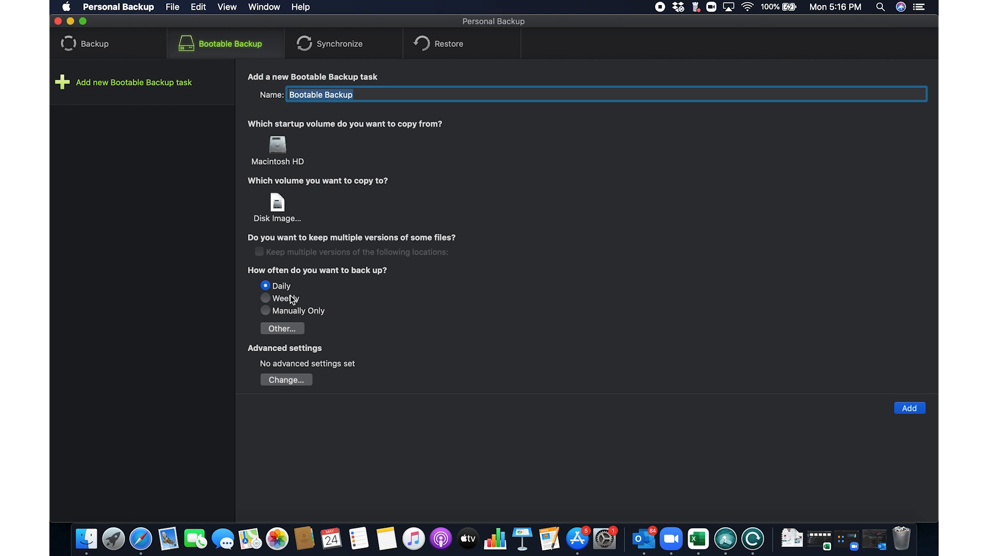
left_click(266, 309)
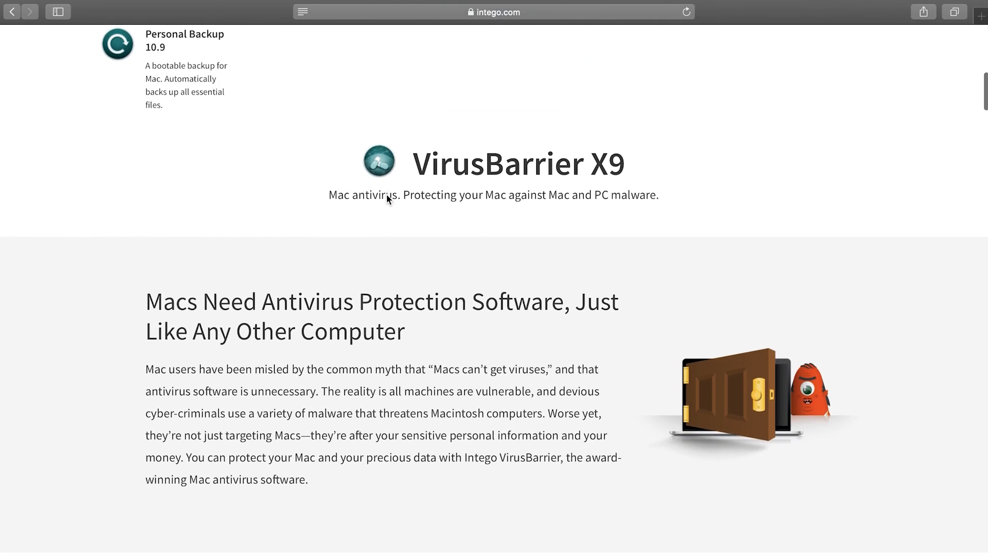
- Scroll through the VirusBarrier X9 and NetBarrier feature sections on intego.com
scroll("down", 3)
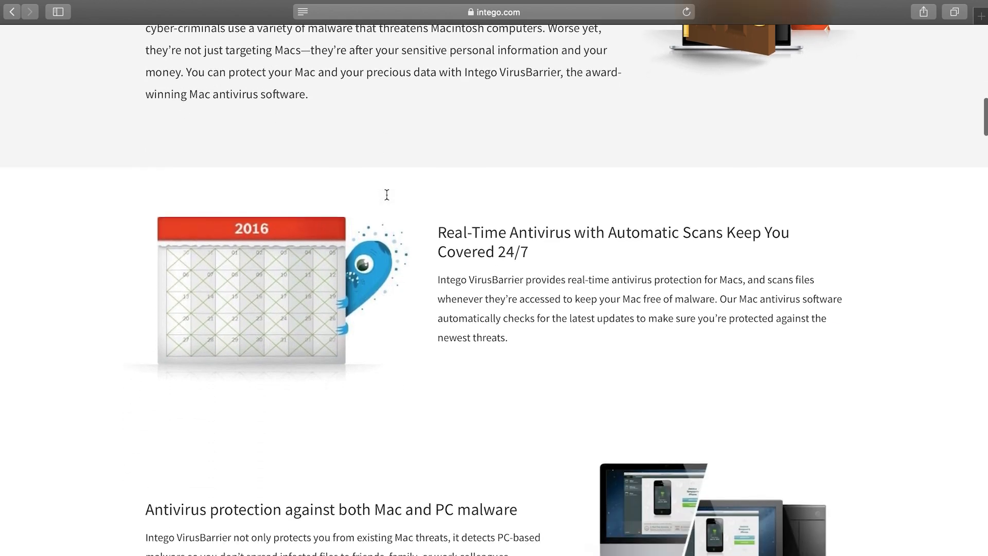
scroll("down", 3)
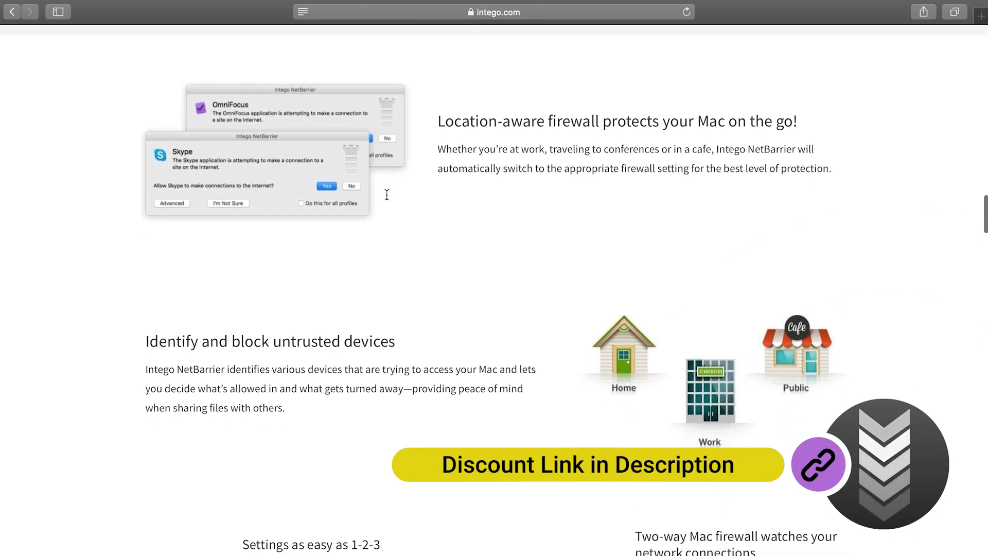
scroll("down", 3)
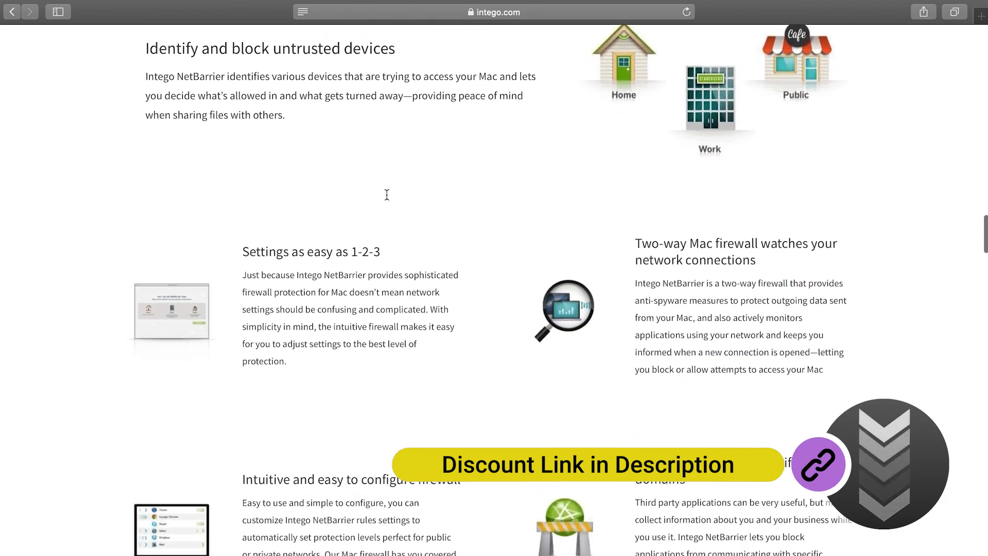
scroll("down", 3)
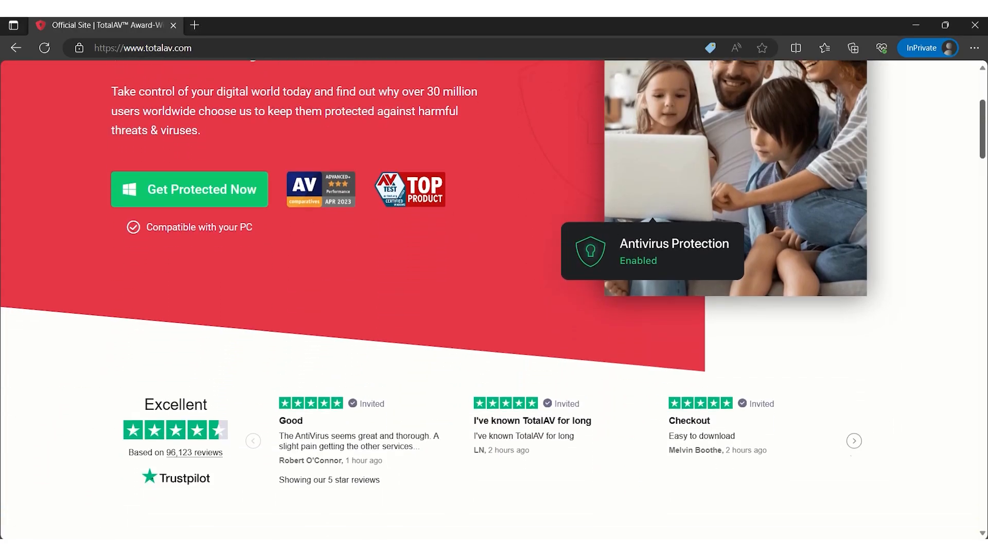
- Scroll the TotalAV home page past Real-Time Protection and WebShield to the ad-blocking section
scroll("down", 3)
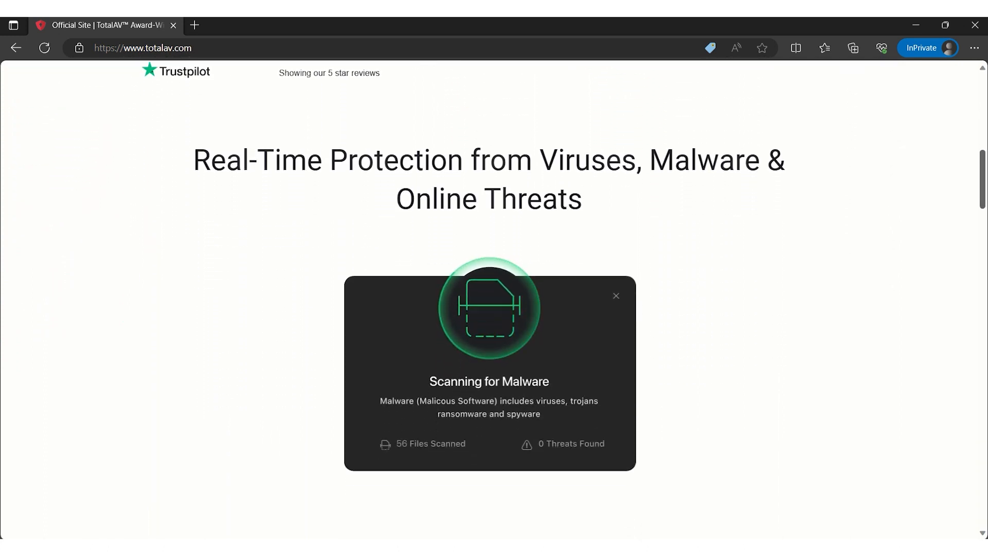
scroll("down", 3)
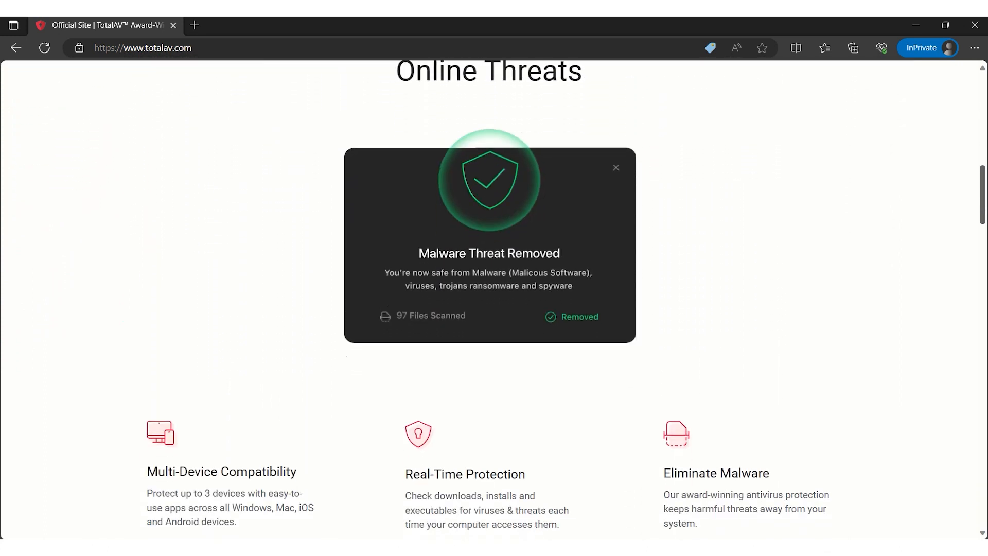
scroll("down", 3)
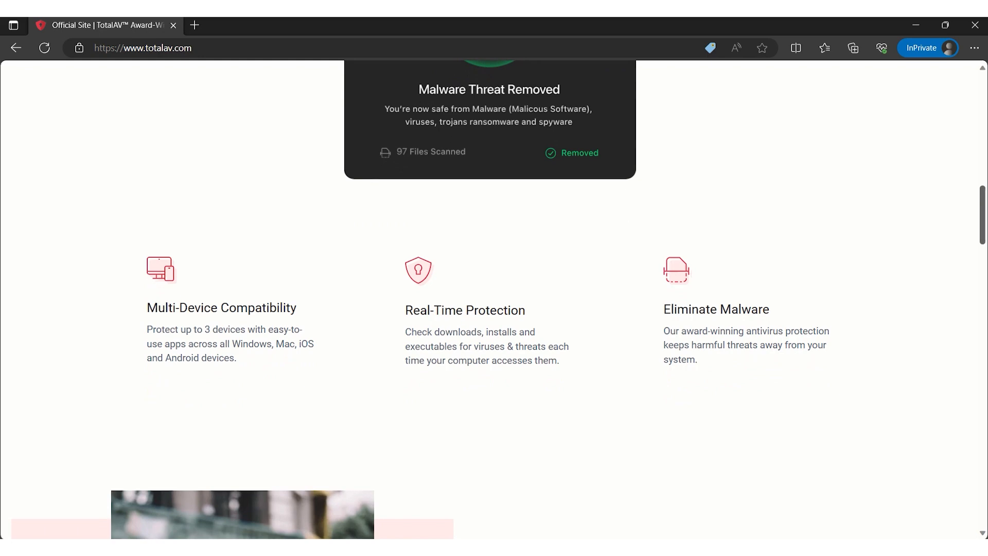
scroll("down", 3)
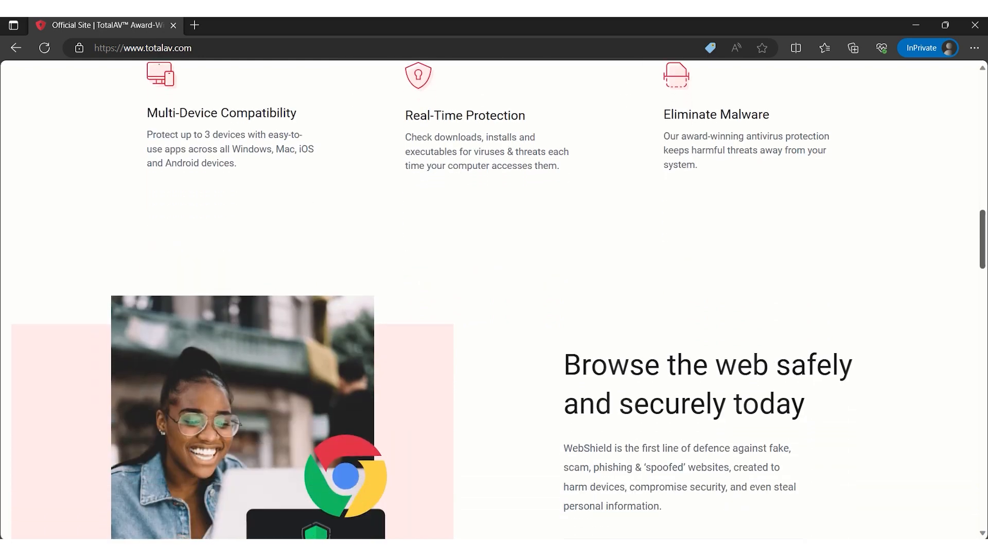
scroll("down", 3)
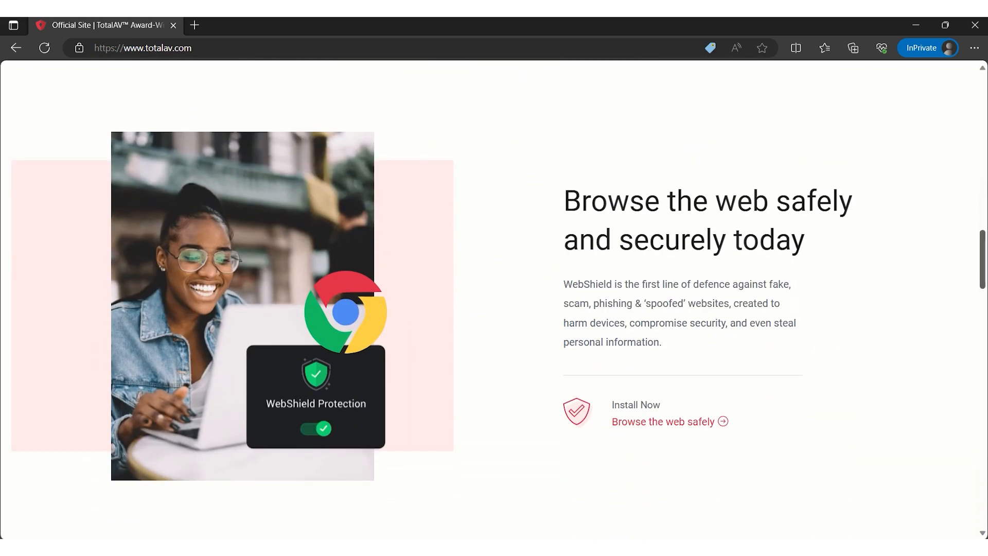
scroll("down", 3)
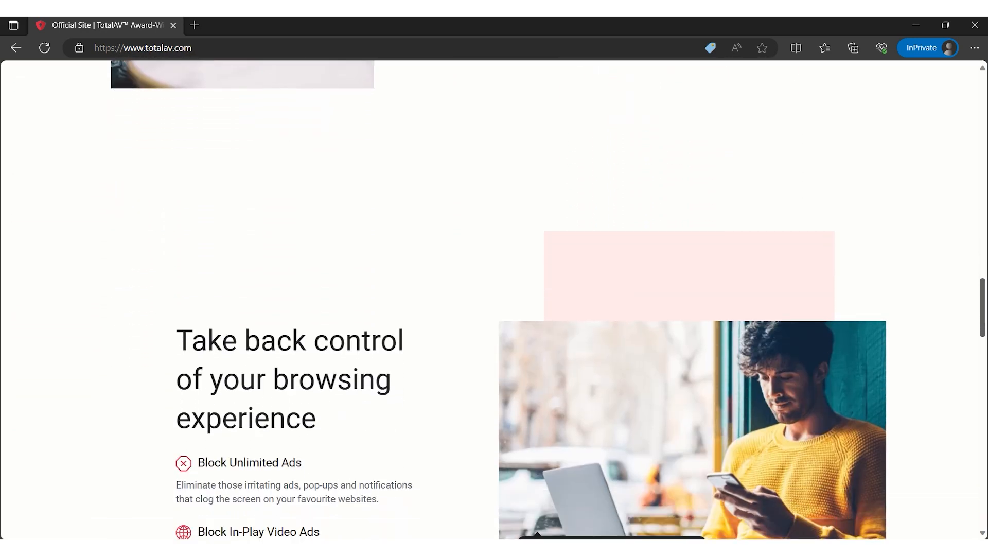
scroll("down", 3)
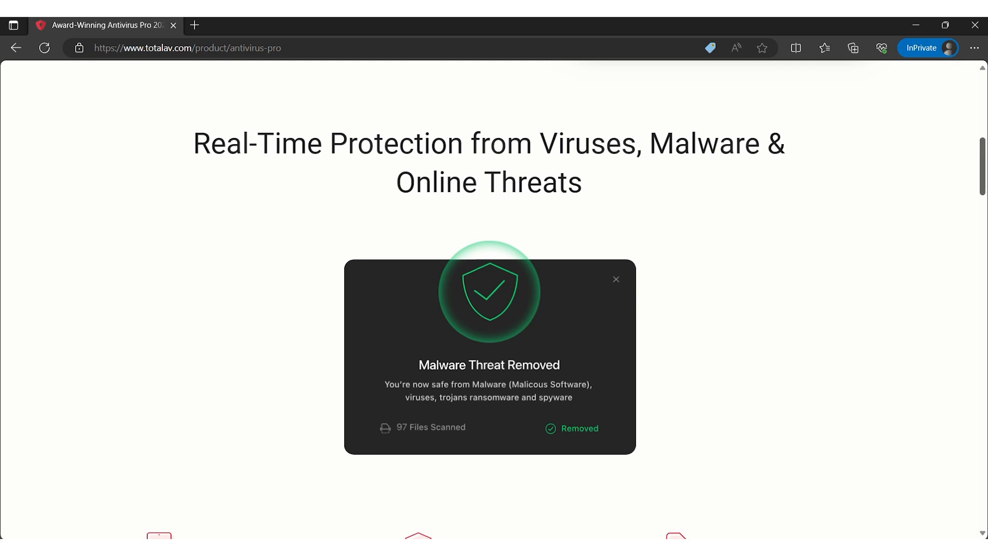
- Scroll the Antivirus Pro page down to its Real-Time Protection scan demo
scroll("down", 3)
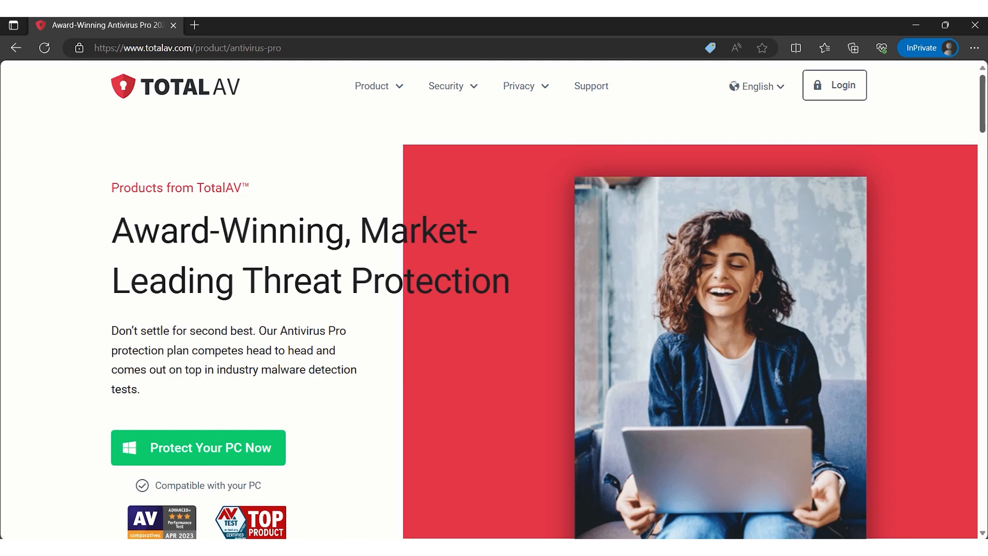
scroll("down", 3)
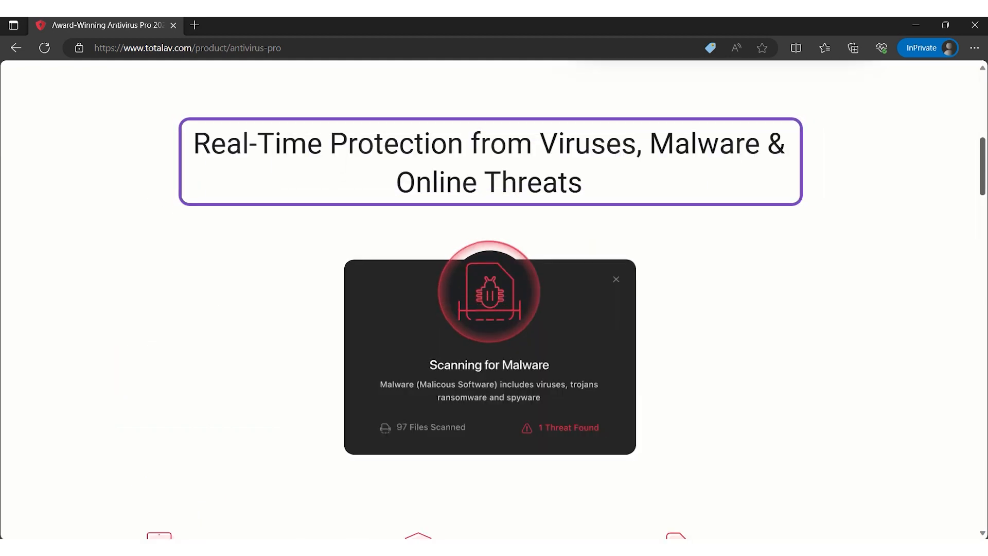
scroll("down", 3)
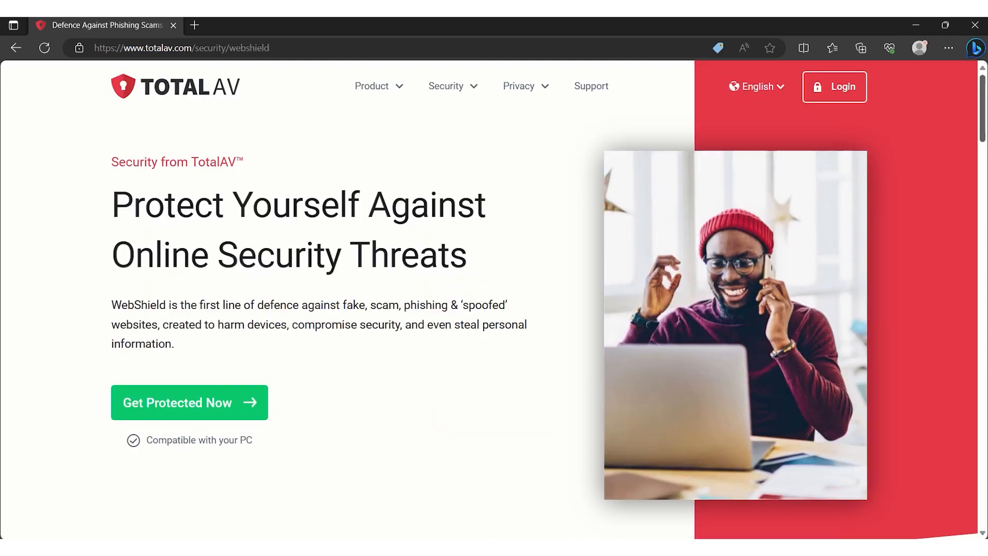
- Read down the TotalAV WebShield page past the WebShield Enabled section
scroll("down", 3)
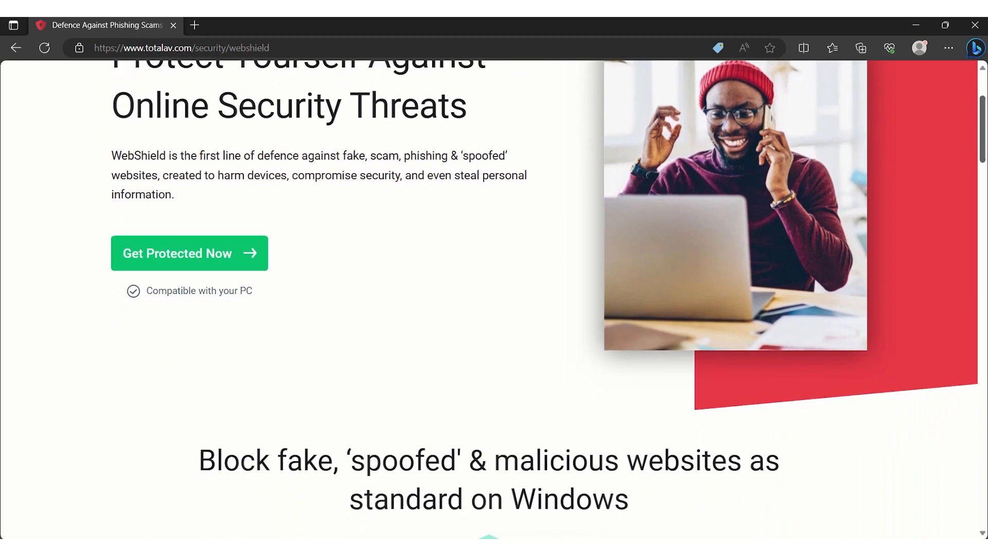
scroll("down", 3)
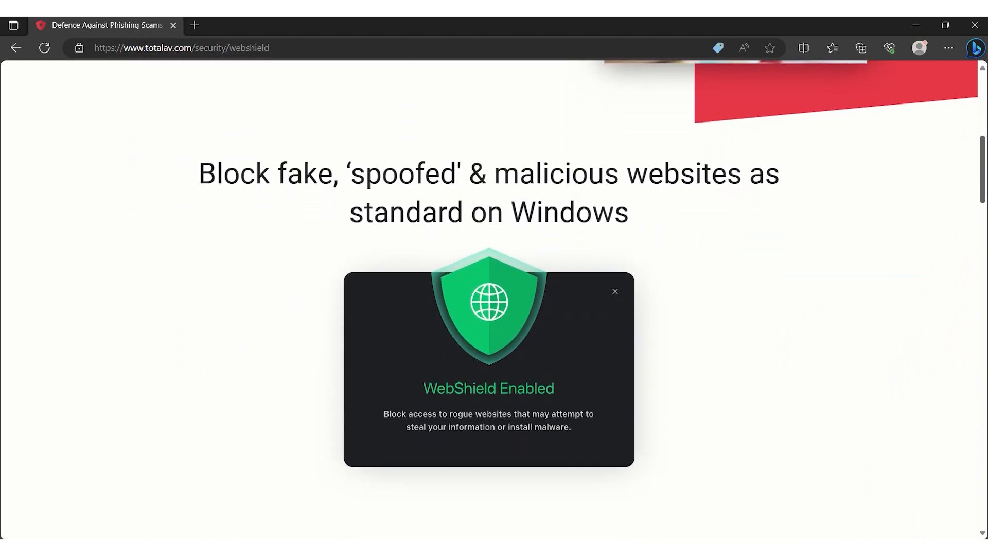
scroll("down", 3)
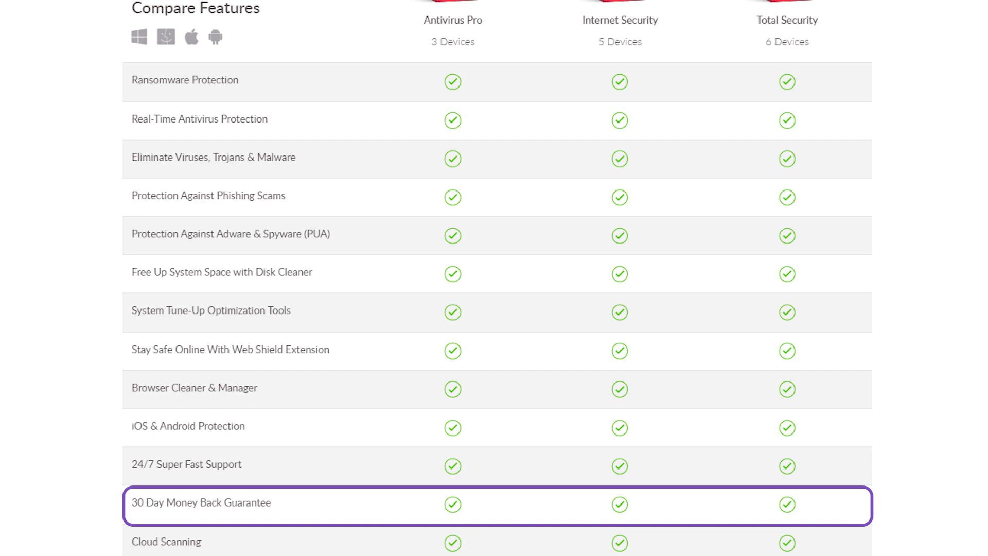
left_click(230, 349)
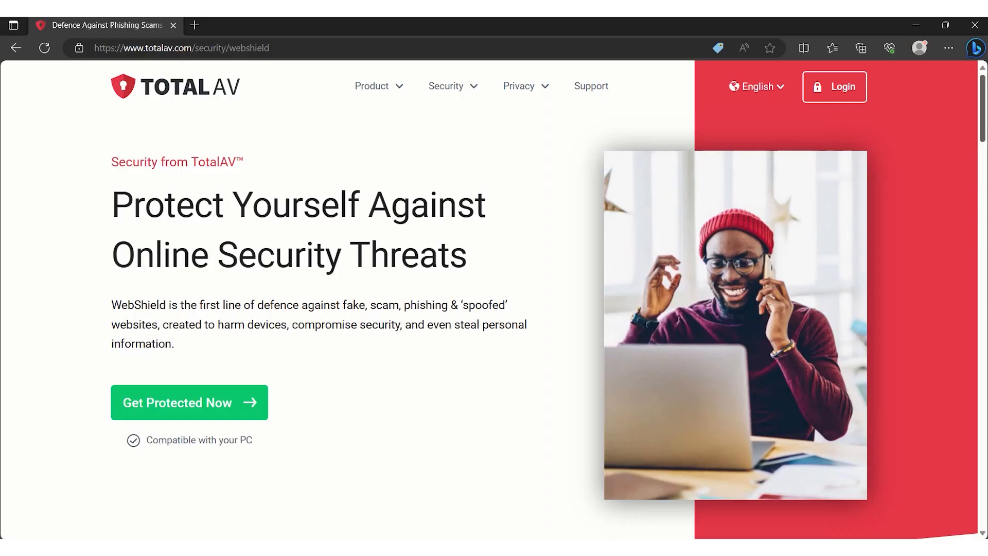
- Continue through the safe-browsing feature list to Enhanced Protection for Your Chrome
scroll("down", 3)
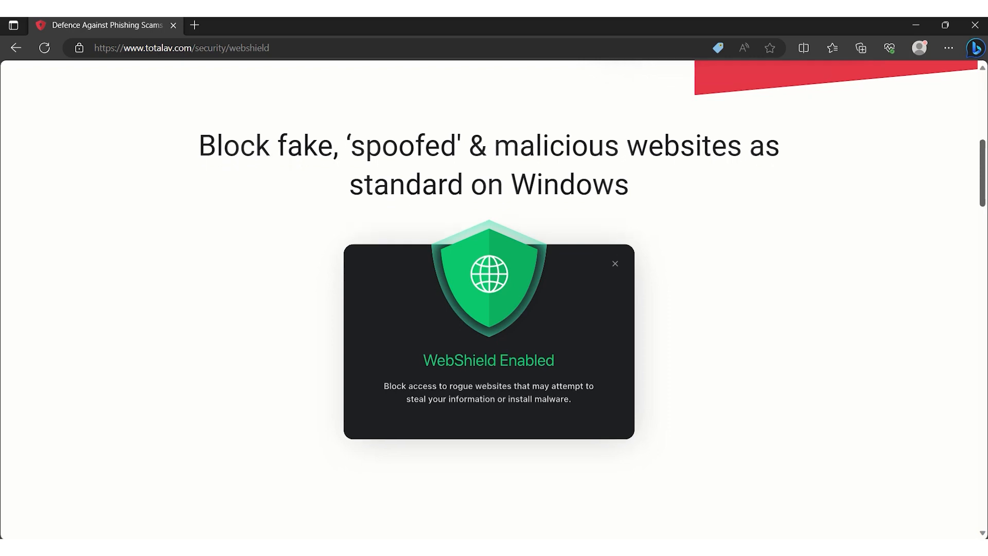
scroll("down", 3)
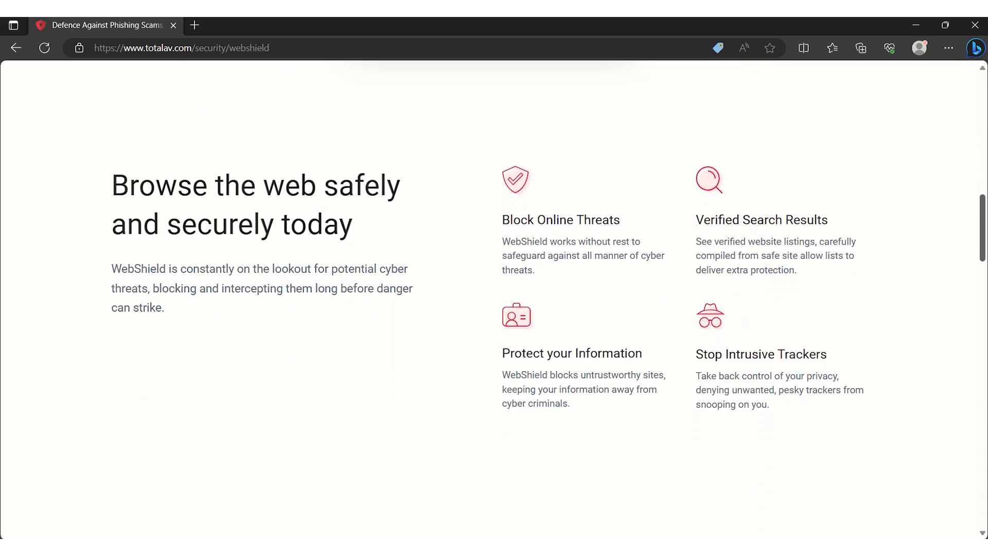
scroll("down", 3)
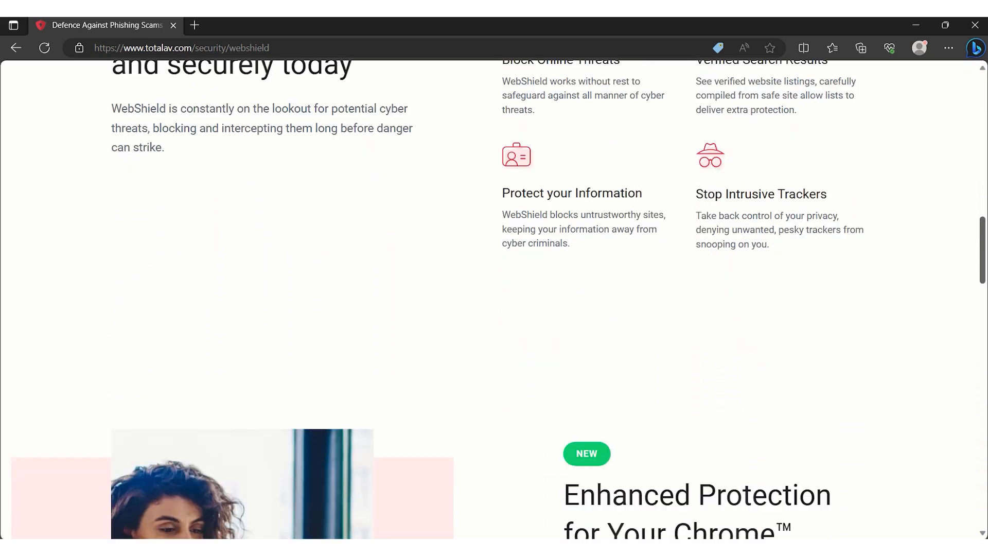
scroll("down", 3)
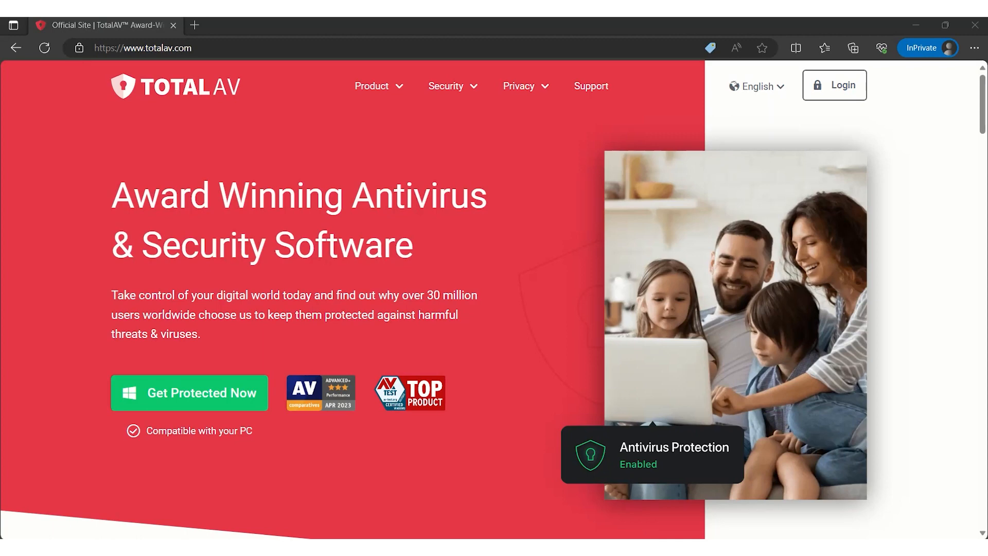
- Scroll the TotalAV homepage past malware-removal and real-time protection cards to the WebShield section
scroll("down", 3)
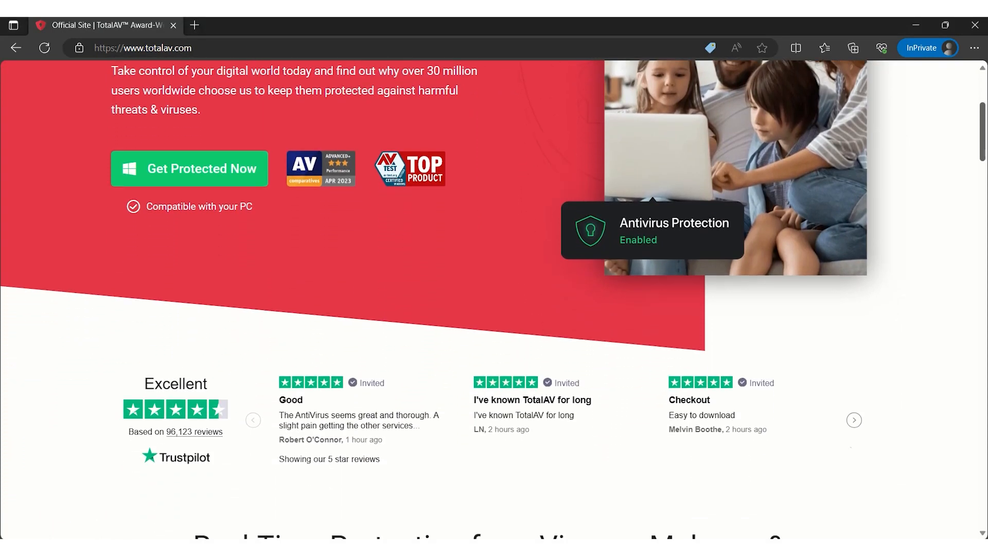
scroll("down", 3)
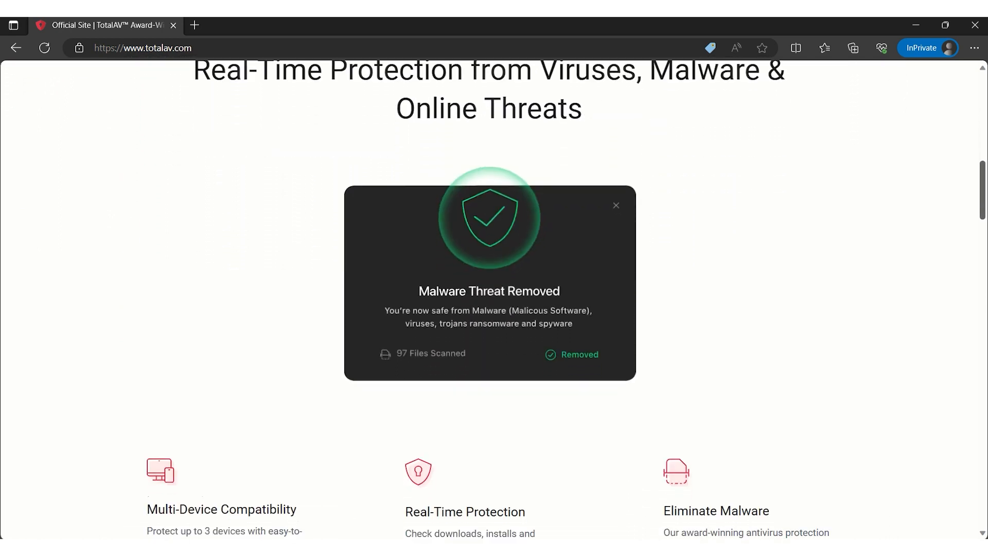
scroll("down", 3)
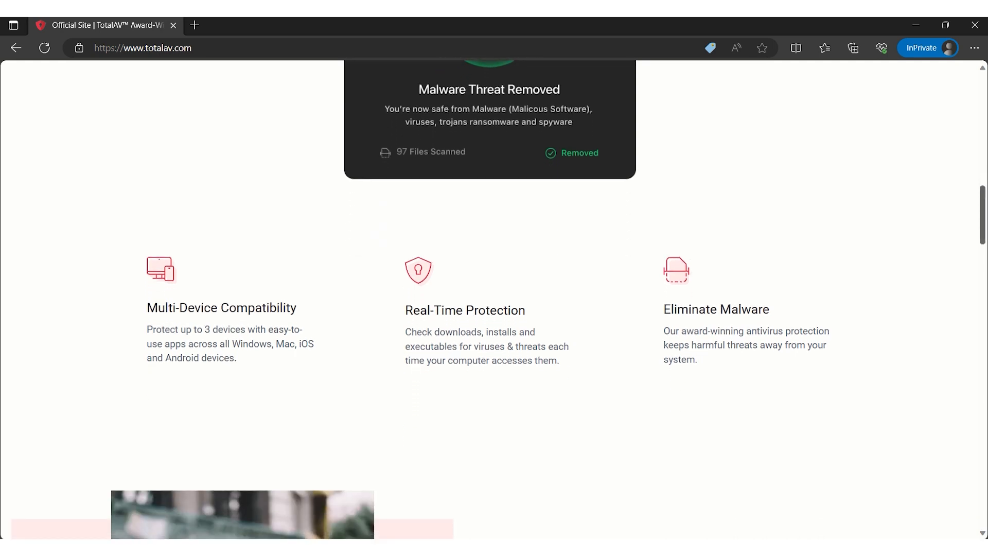
scroll("down", 3)
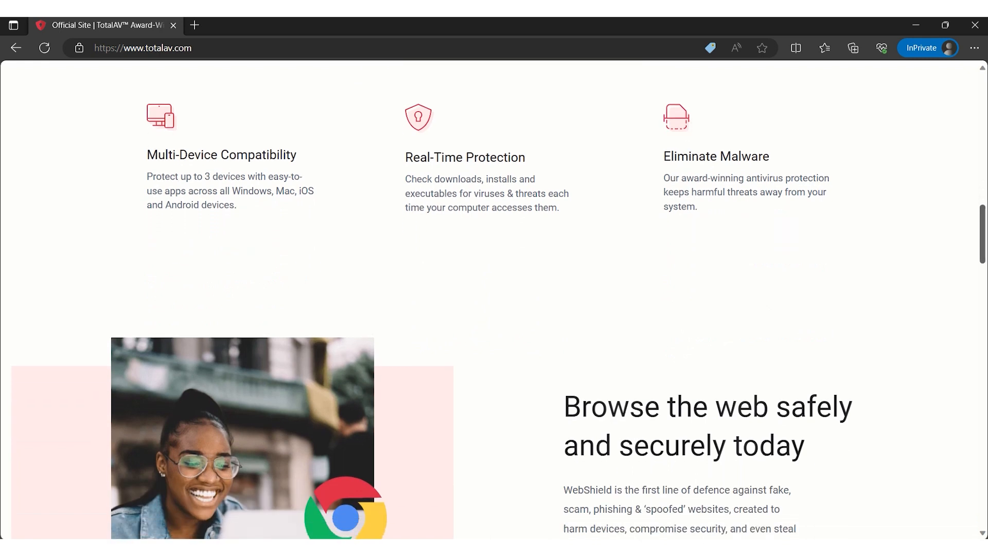
scroll("down", 3)
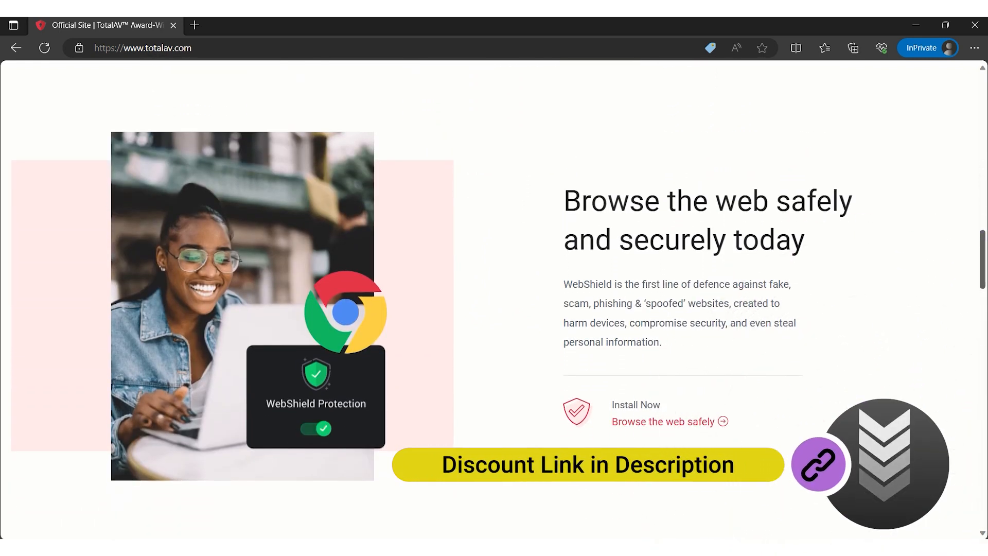
scroll("down", 3)
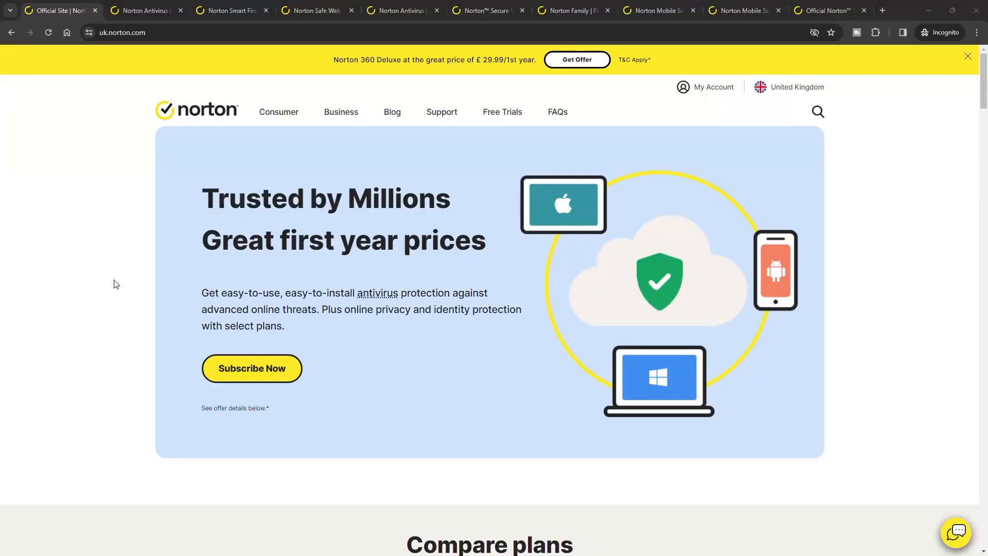
mouse_move(94, 276)
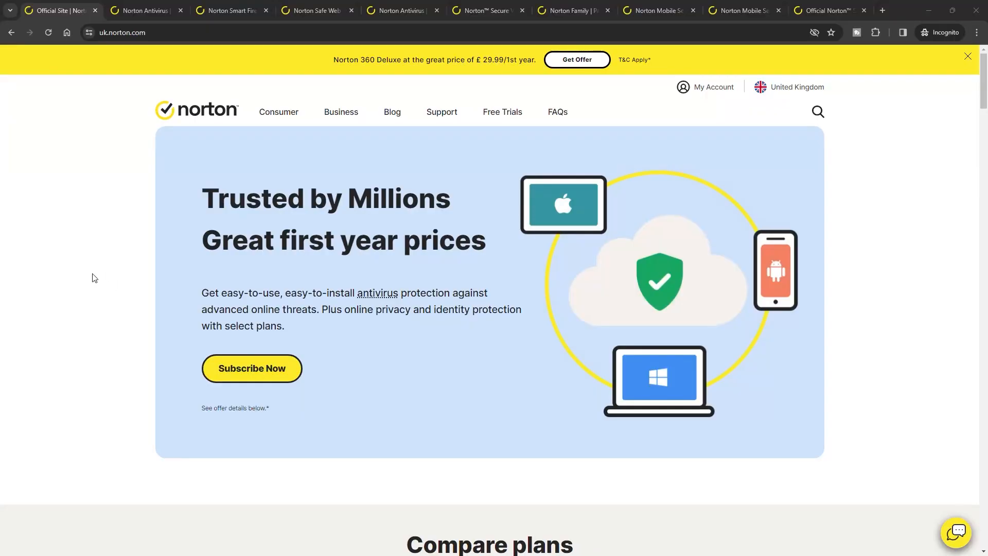
- Read down the Norton antivirus page through Malware Protection and the malware types
scroll("down", 3)
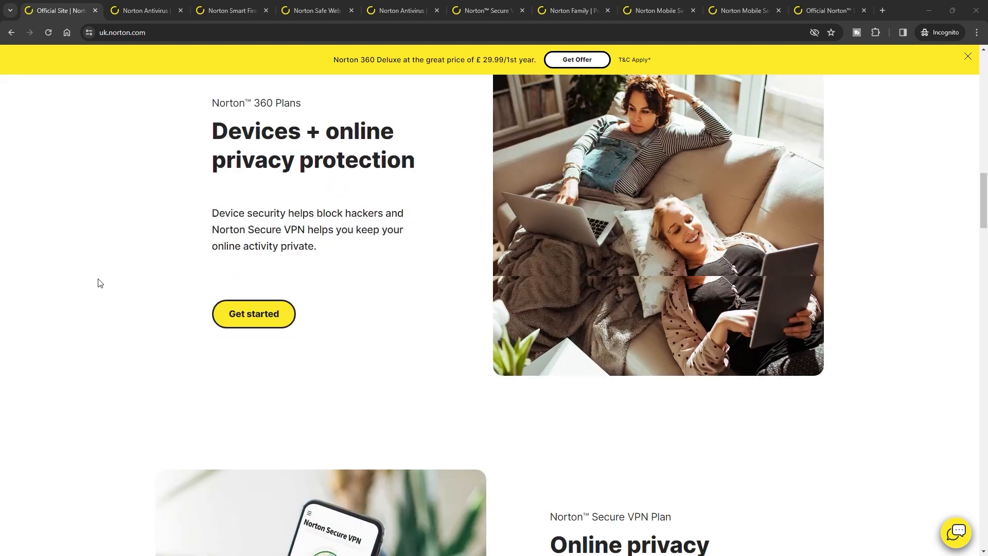
scroll("down", 3)
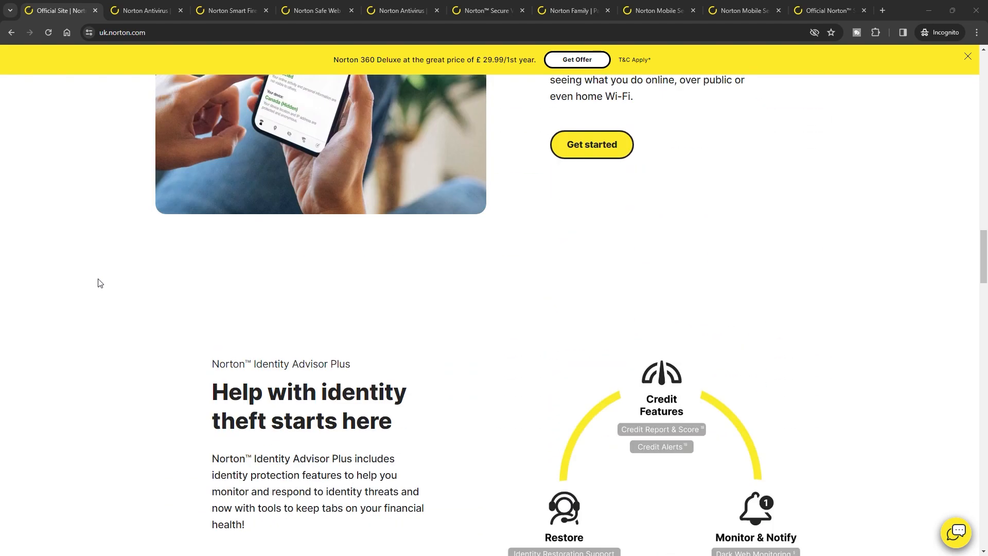
scroll("down", 3)
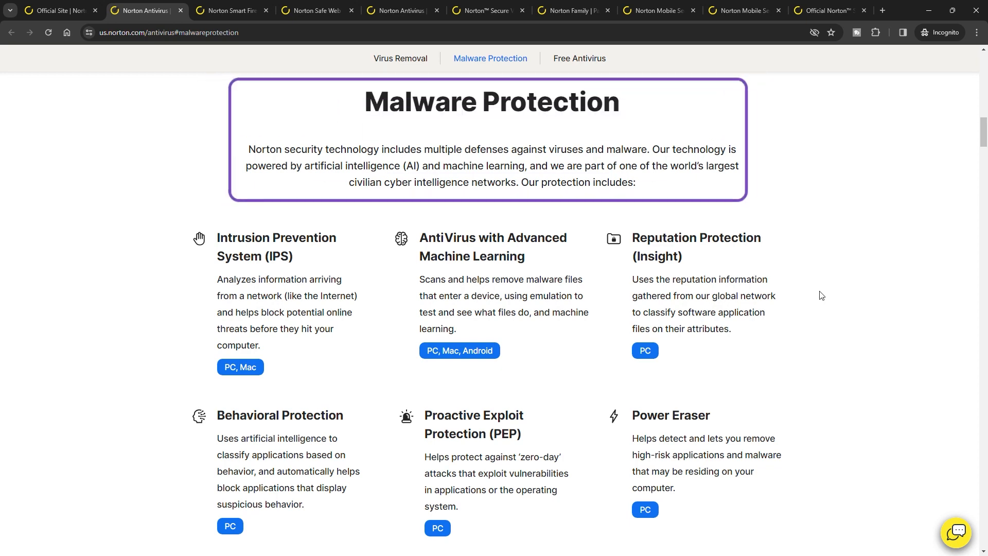
scroll("down", 3)
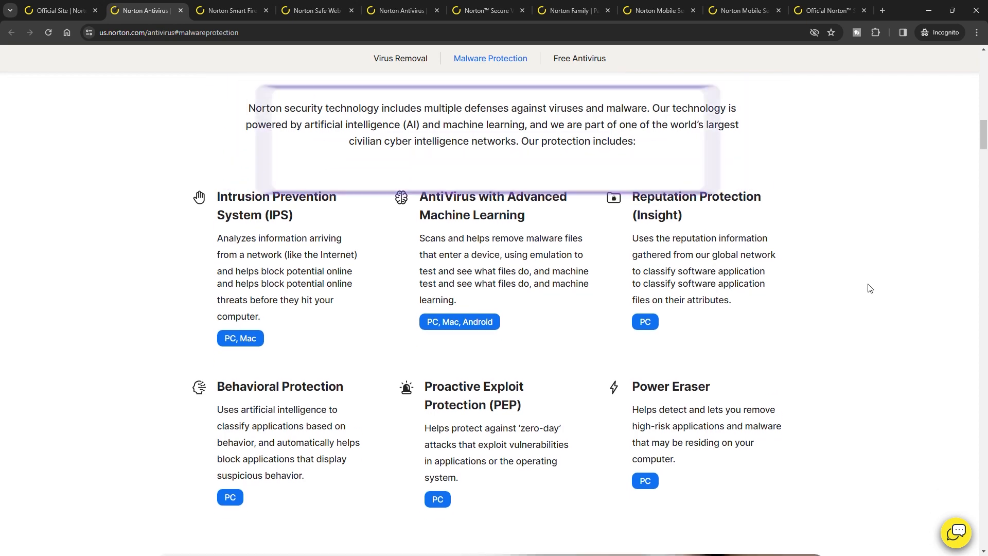
scroll("down", 3)
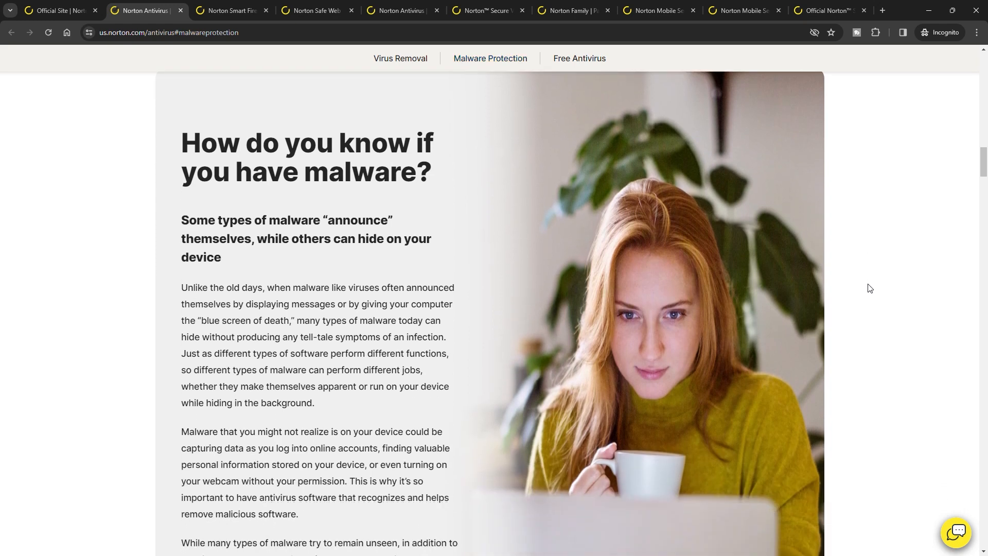
scroll("down", 3)
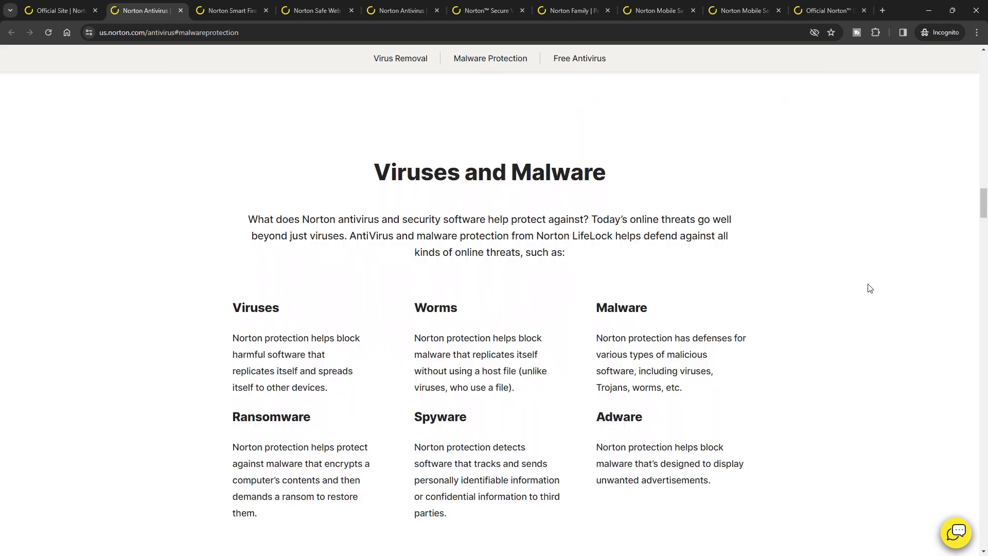
mouse_move(852, 293)
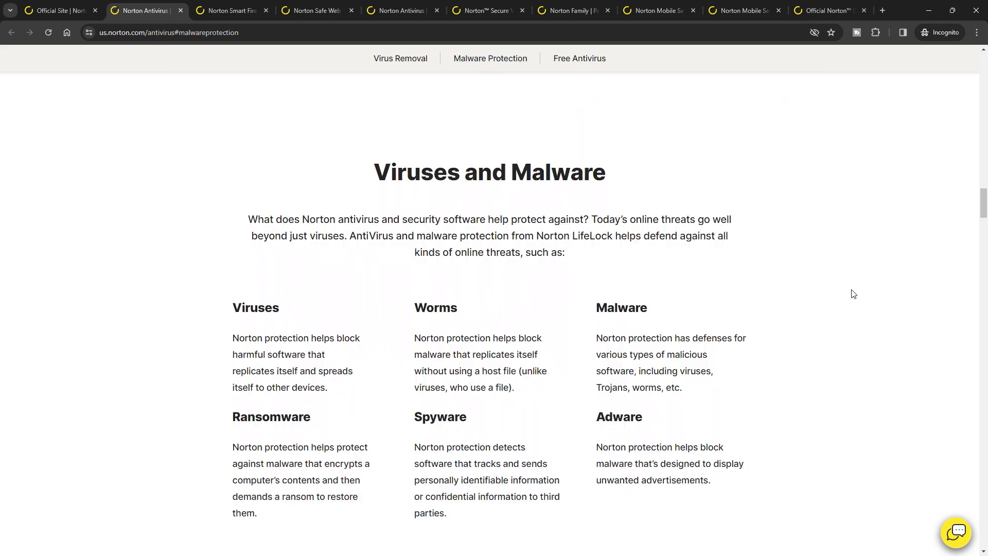
- Continue past Virus Removal, jump to Free Antivirus and read to the Windows antivirus section
scroll("down", 3)
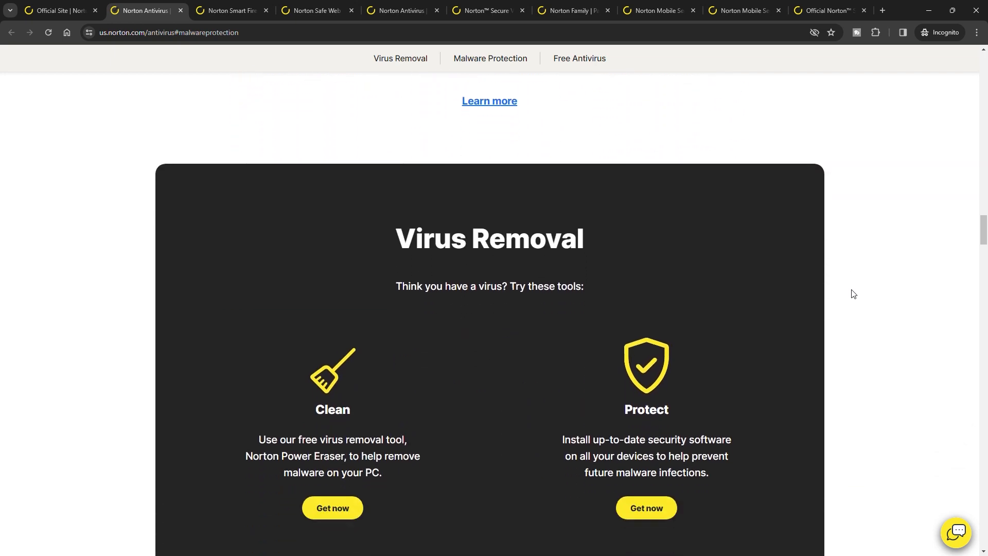
scroll("down", 3)
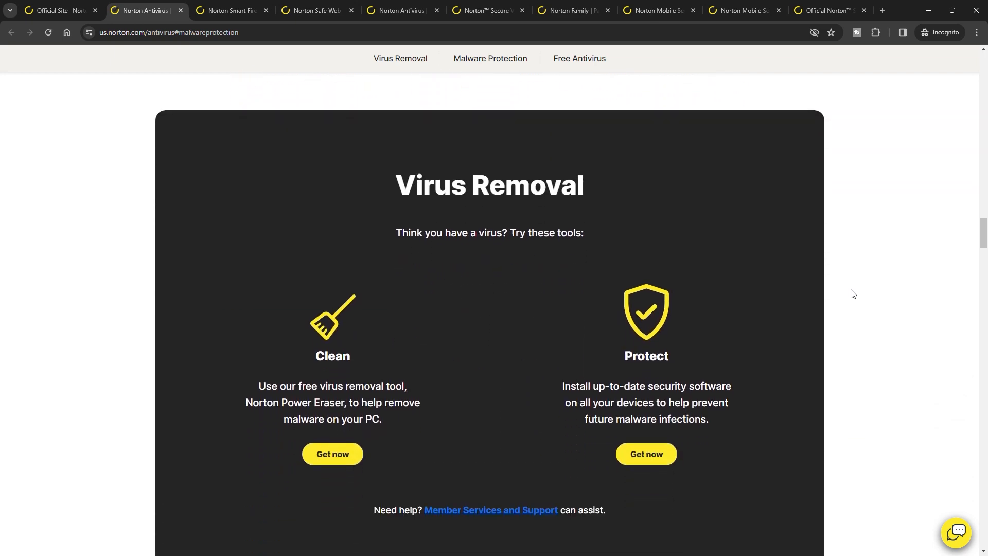
left_click(578, 57)
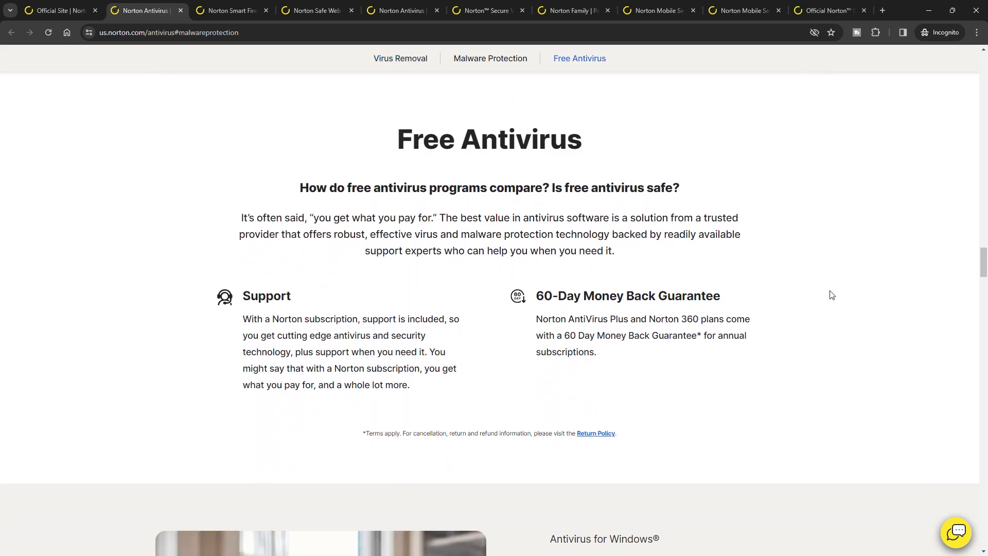
mouse_move(838, 284)
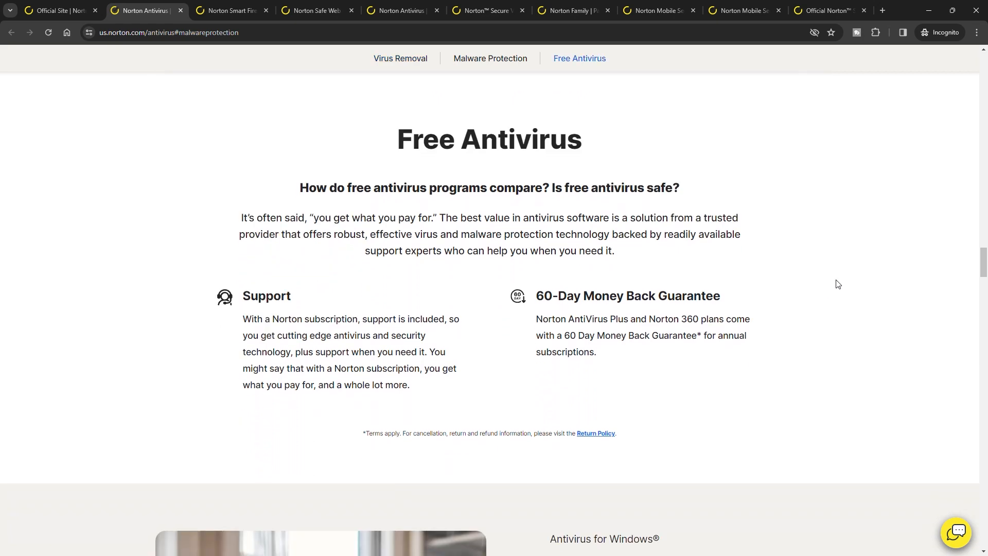
scroll("down", 3)
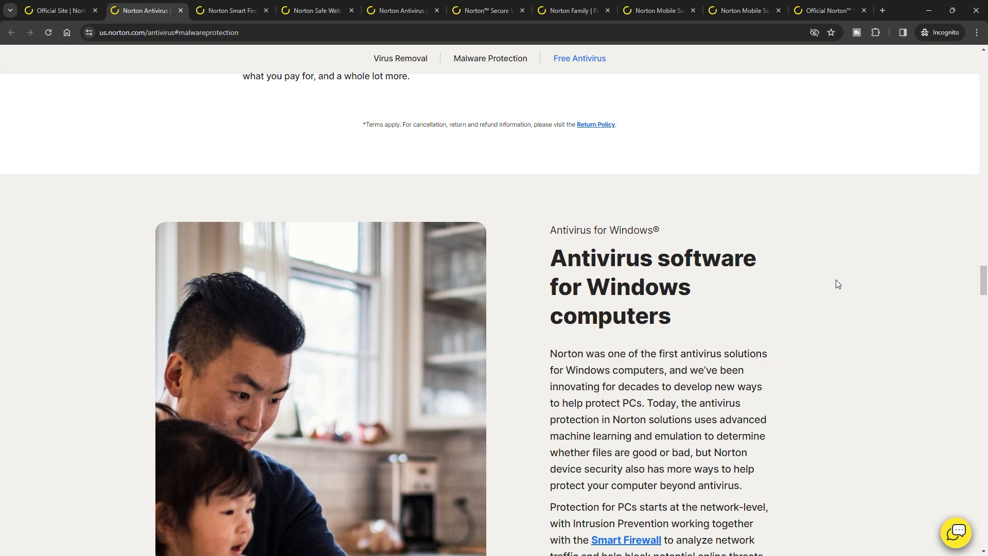
scroll("down", 3)
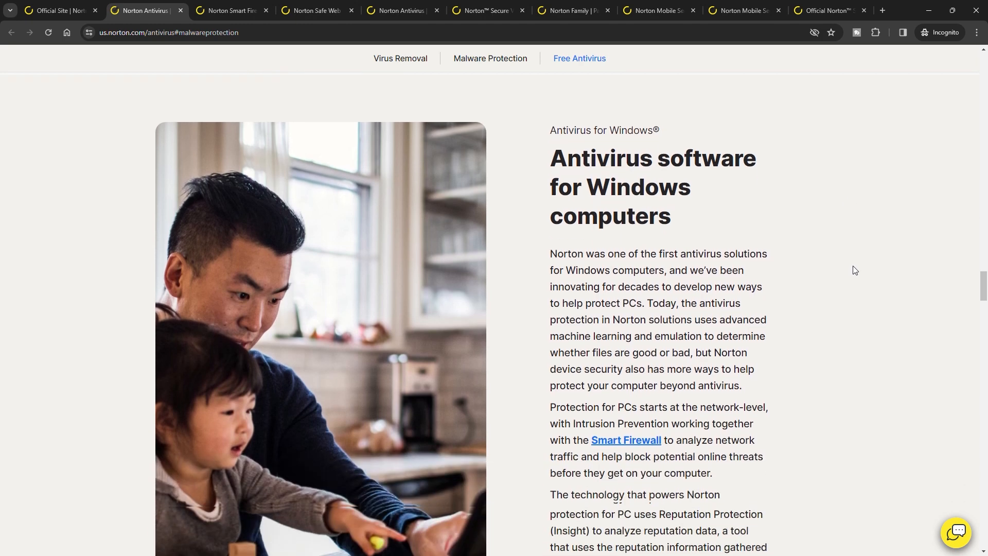
scroll("down", 3)
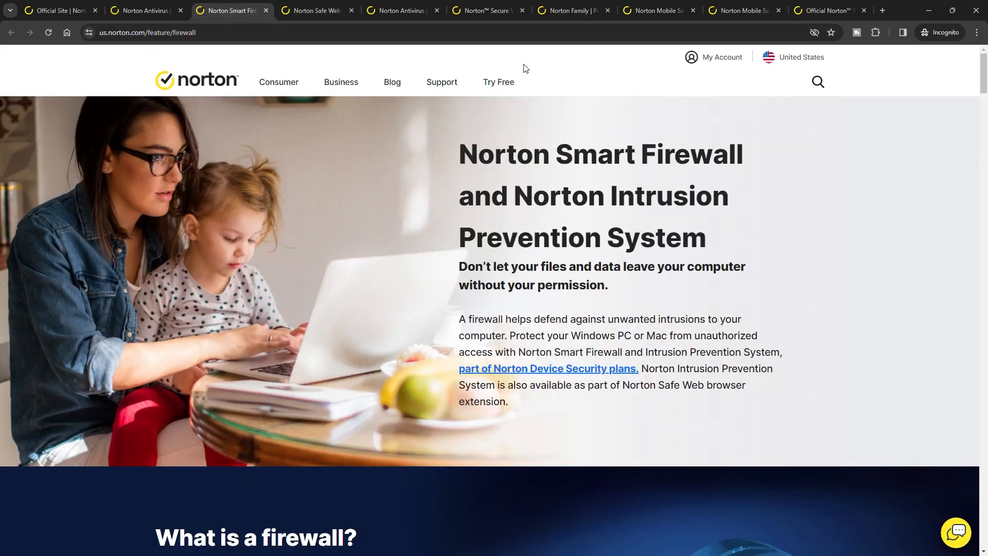
mouse_move(559, 152)
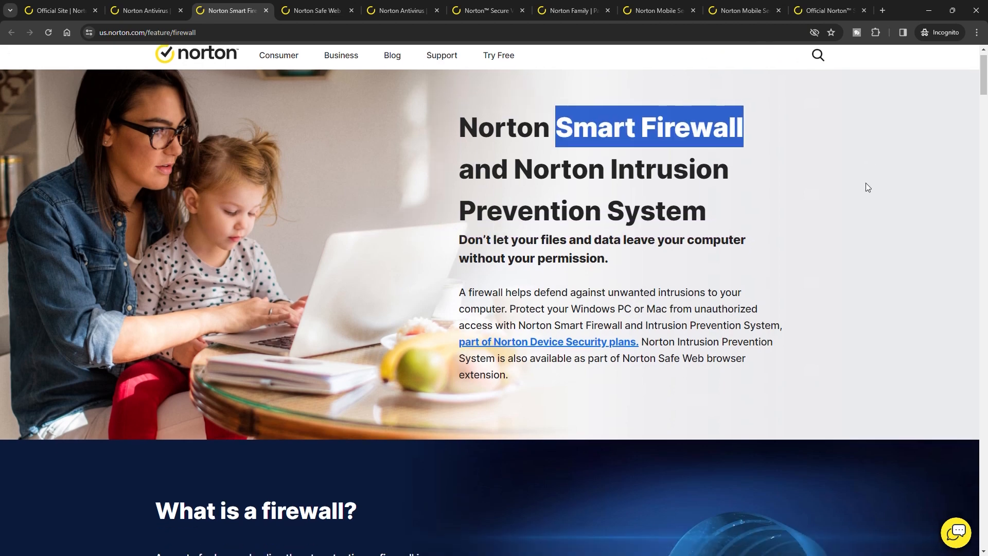
- Read the Smart Firewall page past 'What is a firewall?' to the 6 layers of protection graphic
scroll("down", 3)
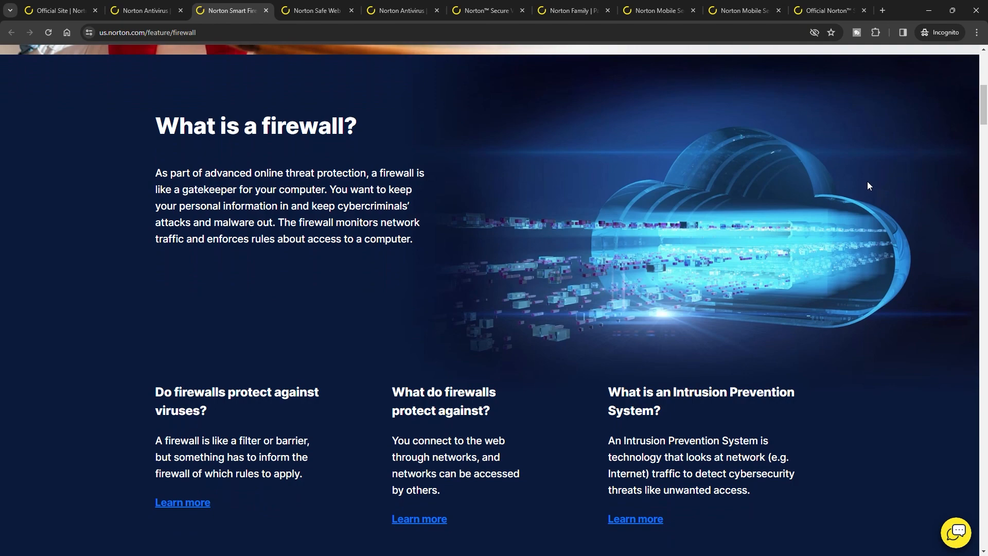
scroll("down", 3)
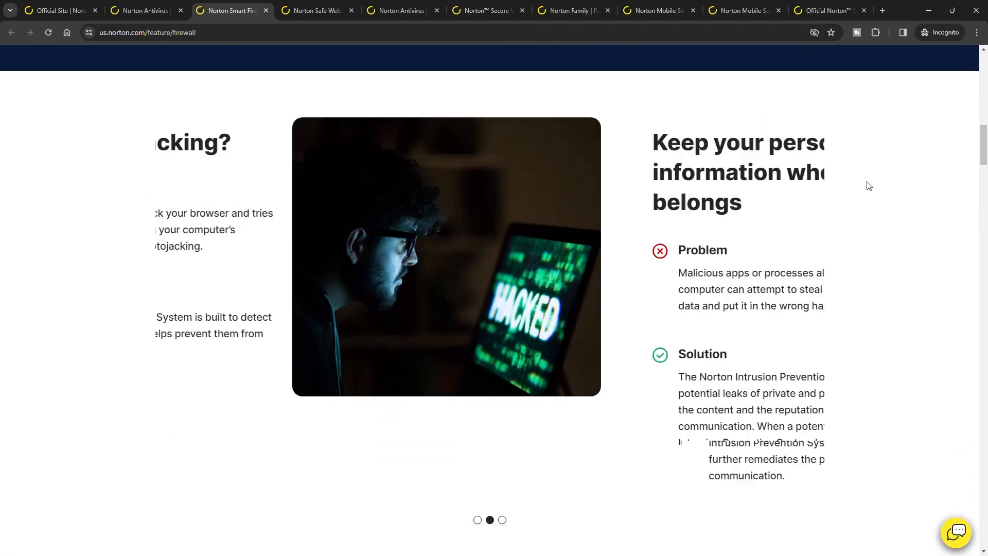
scroll("down", 3)
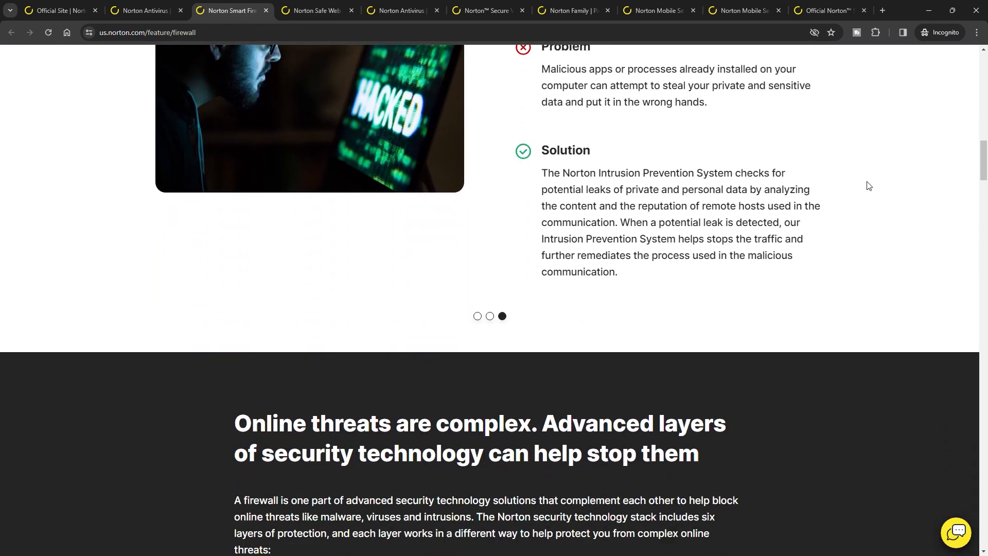
scroll("down", 3)
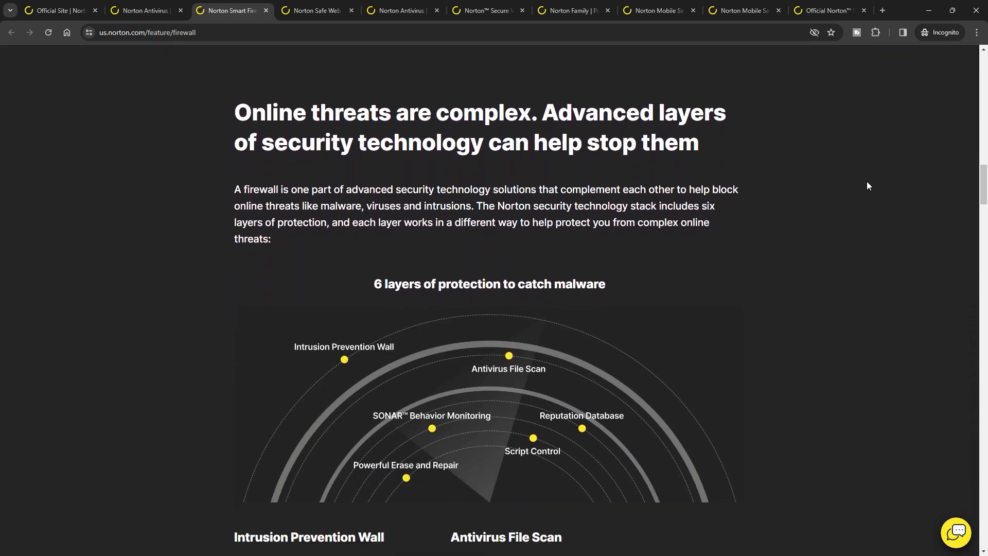
- View the Norton Safe Web page from its dangerous-page warning to 'Why use Norton Safe Web'
left_click(315, 10)
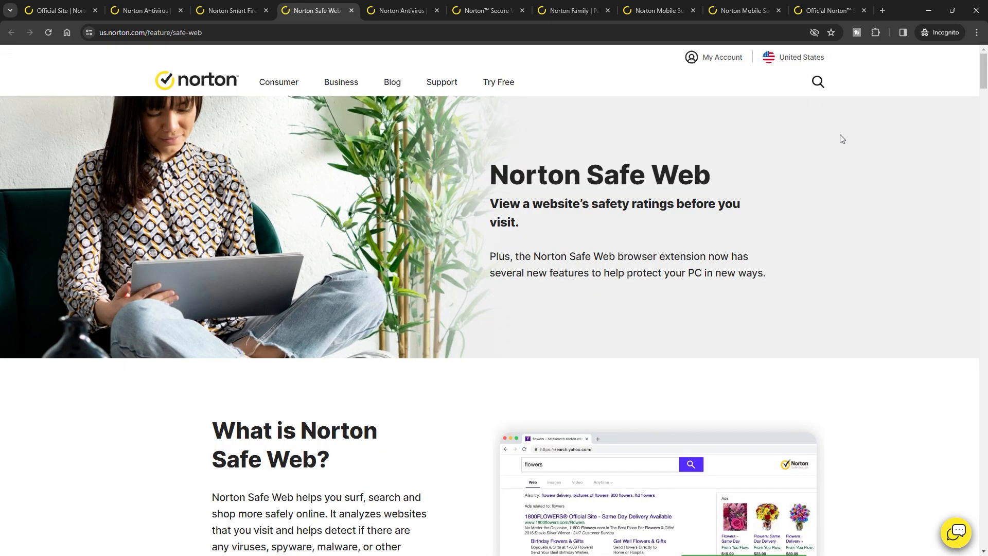
double_click(646, 174)
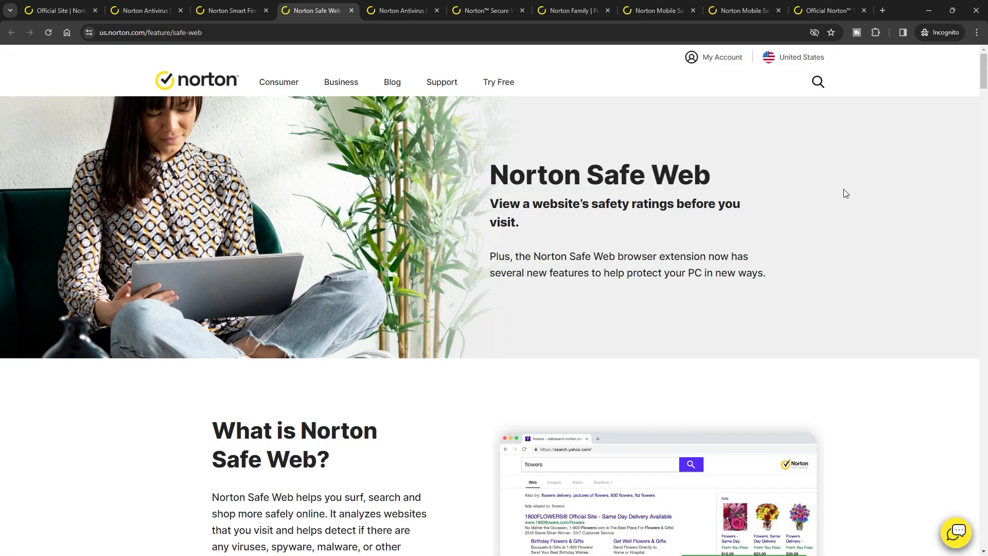
scroll("down", 3)
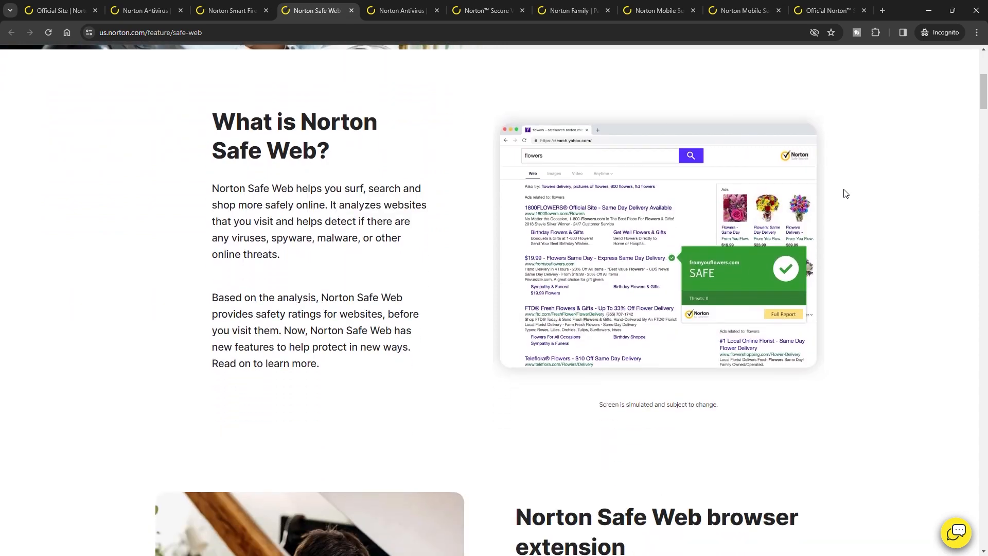
scroll("down", 3)
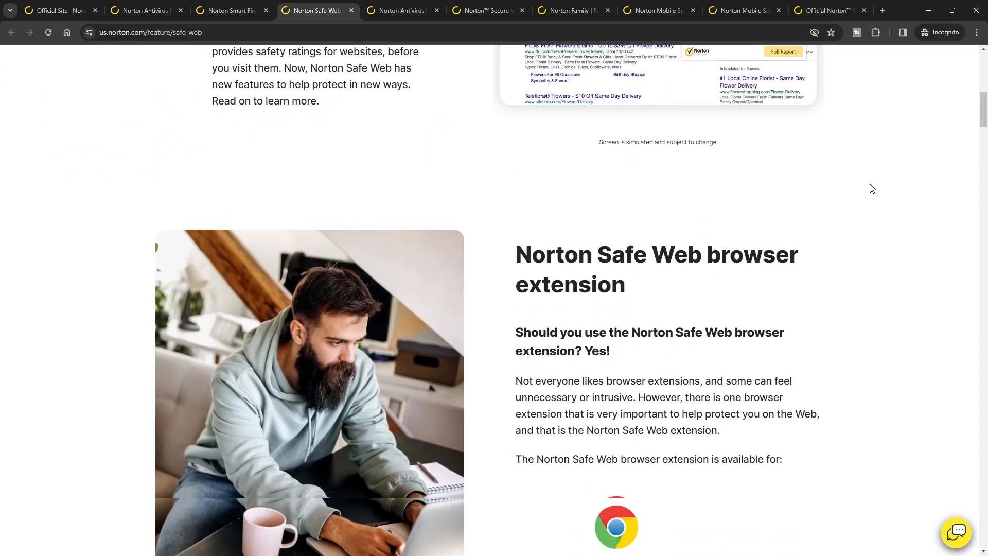
scroll("down", 3)
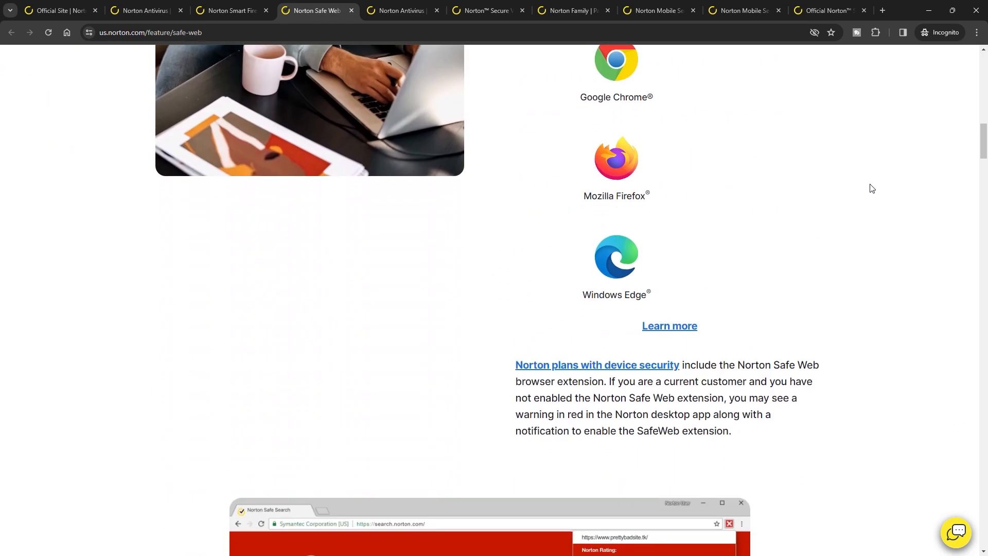
scroll("down", 3)
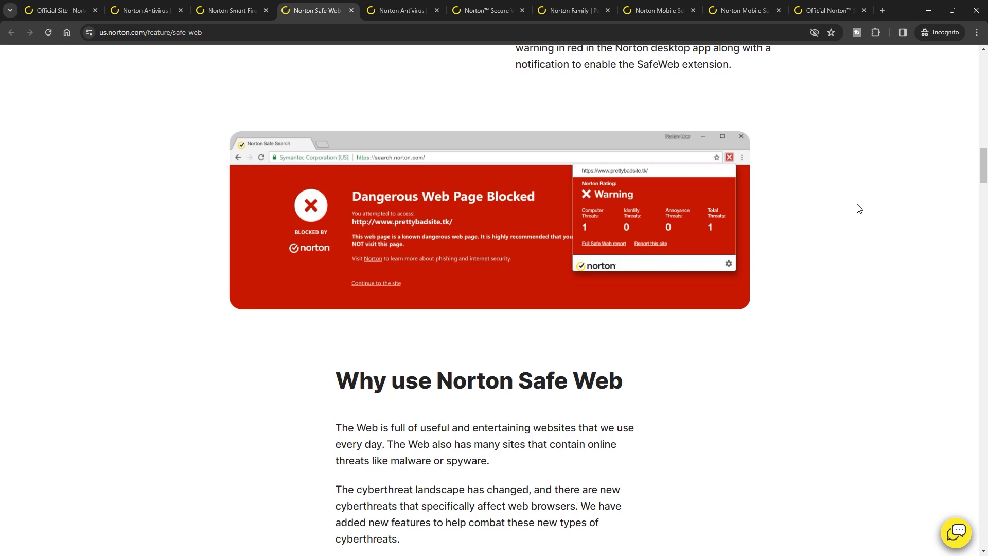
- Read the antivirus page's How Antivirus Works and Malware Protection, then move to the Secure VPN page
left_click(399, 11)
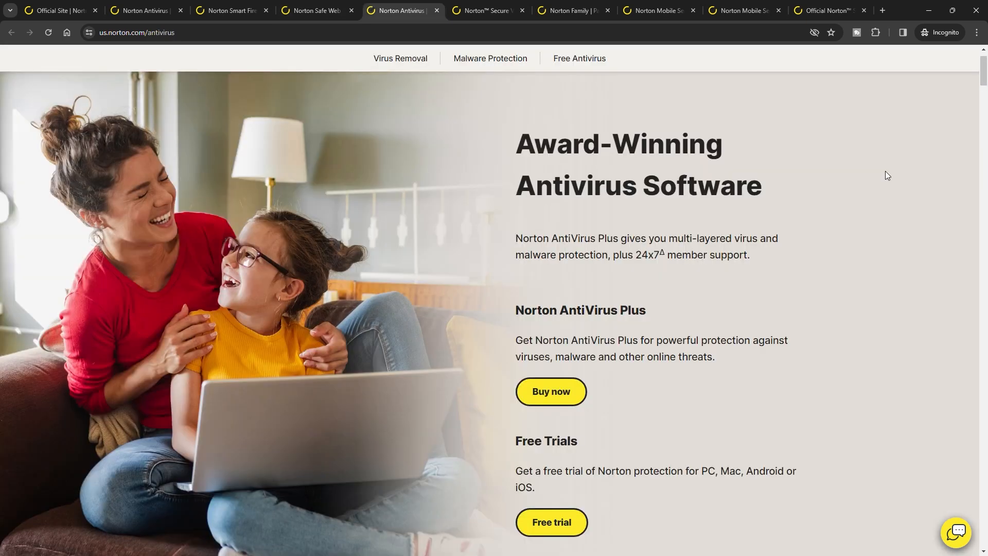
scroll("down", 3)
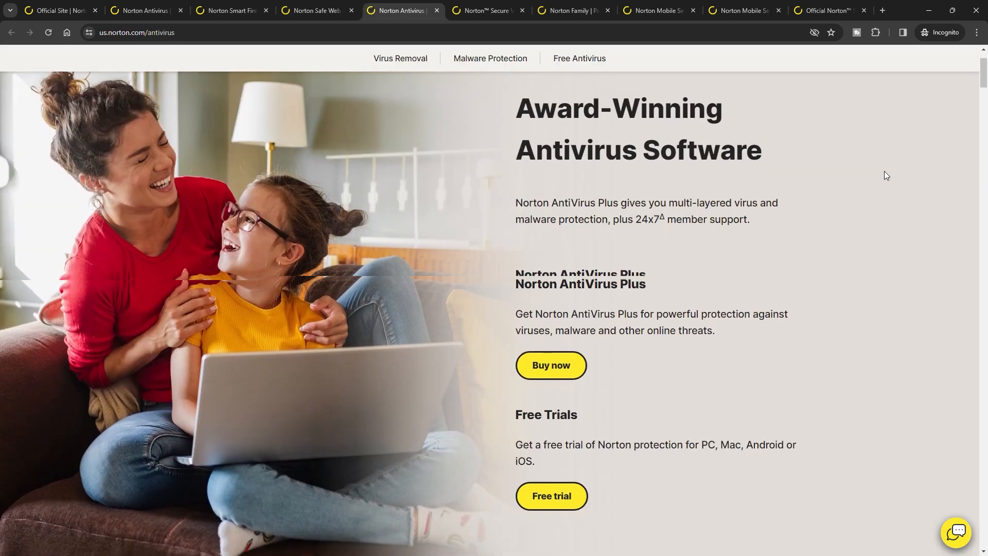
scroll("down", 3)
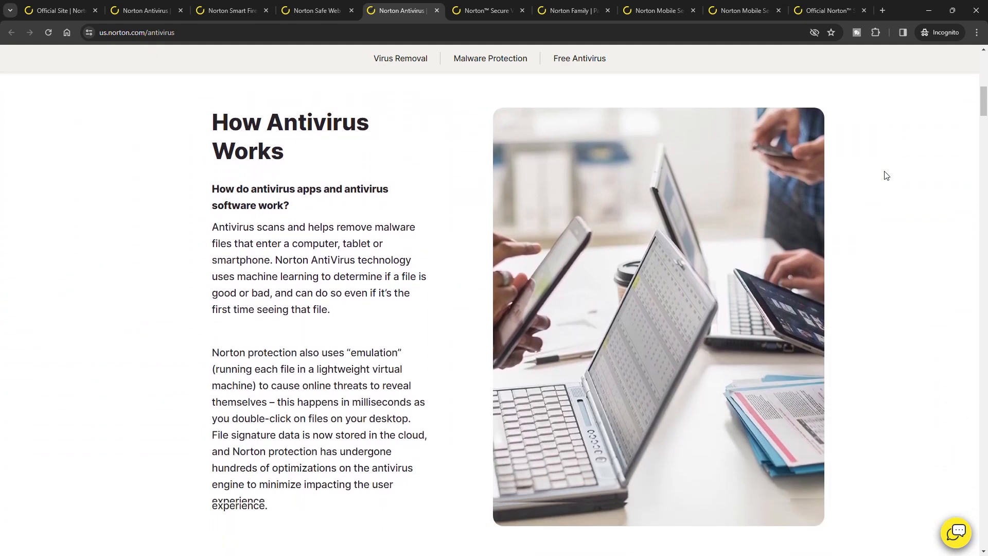
scroll("down", 3)
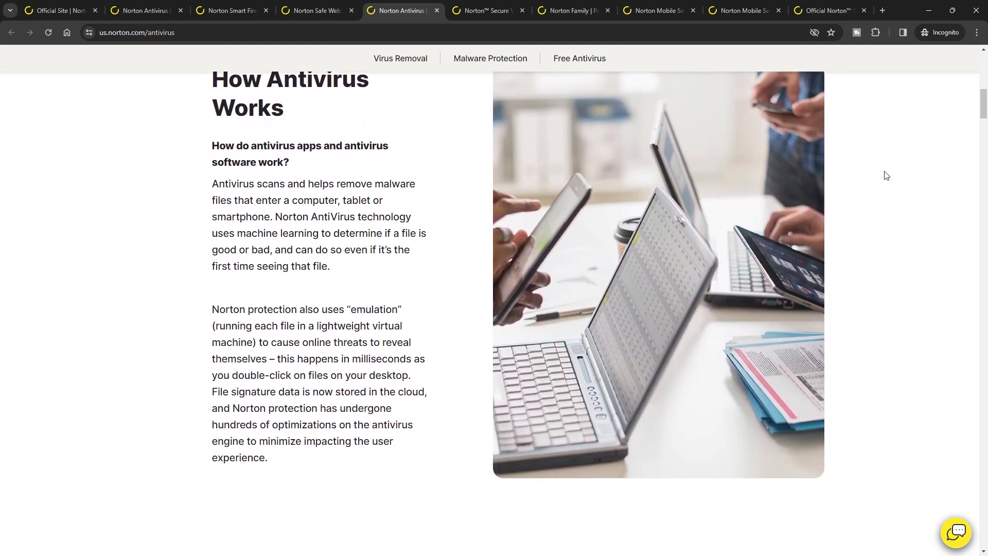
left_click(490, 58)
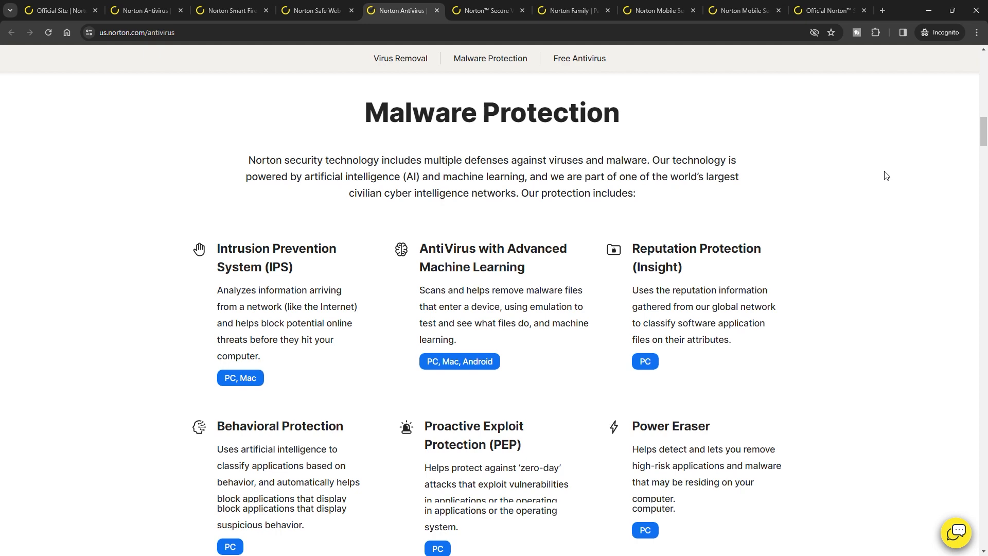
left_click(484, 11)
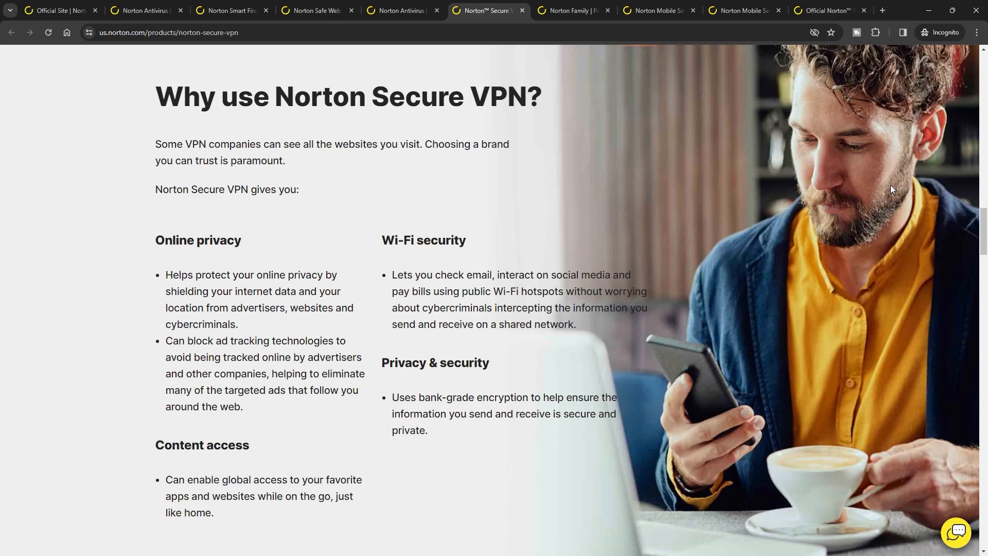
- Review Norton Family's time supervision, web safety, school time and location features to healthy online habits
left_click(570, 10)
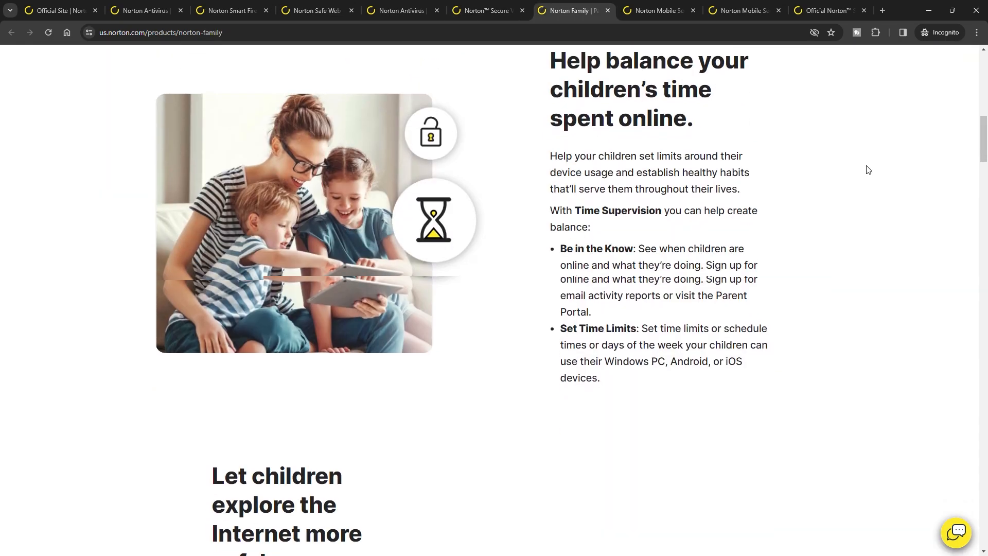
scroll("down", 3)
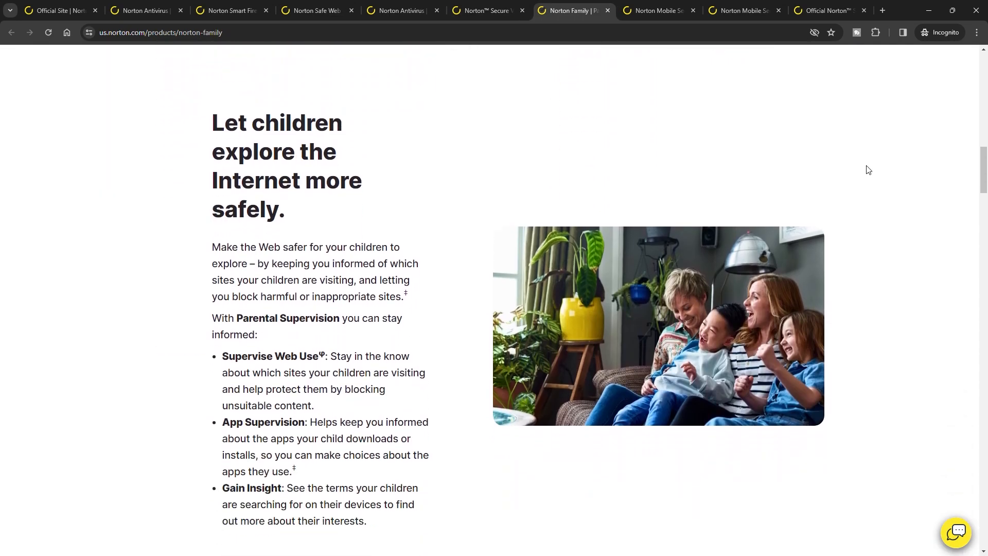
scroll("down", 3)
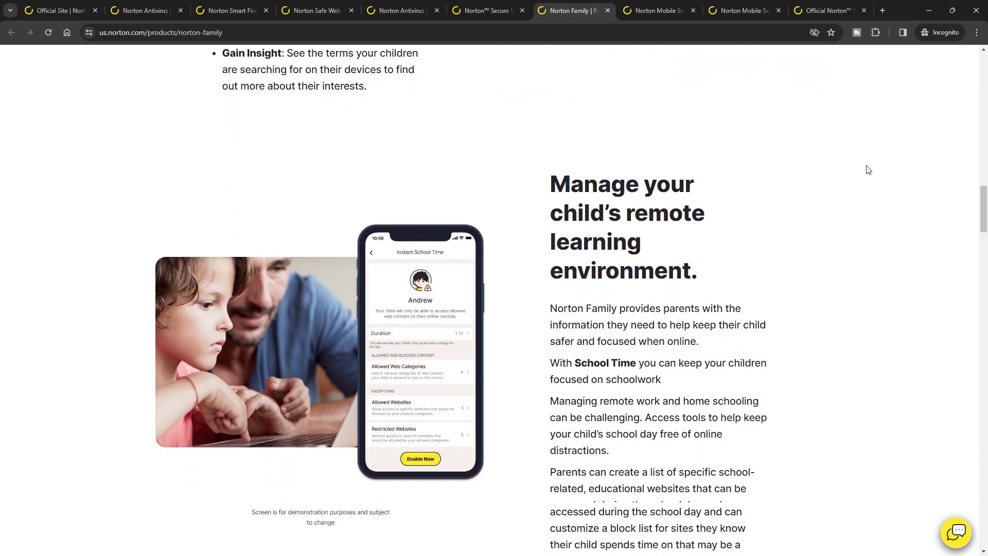
scroll("down", 3)
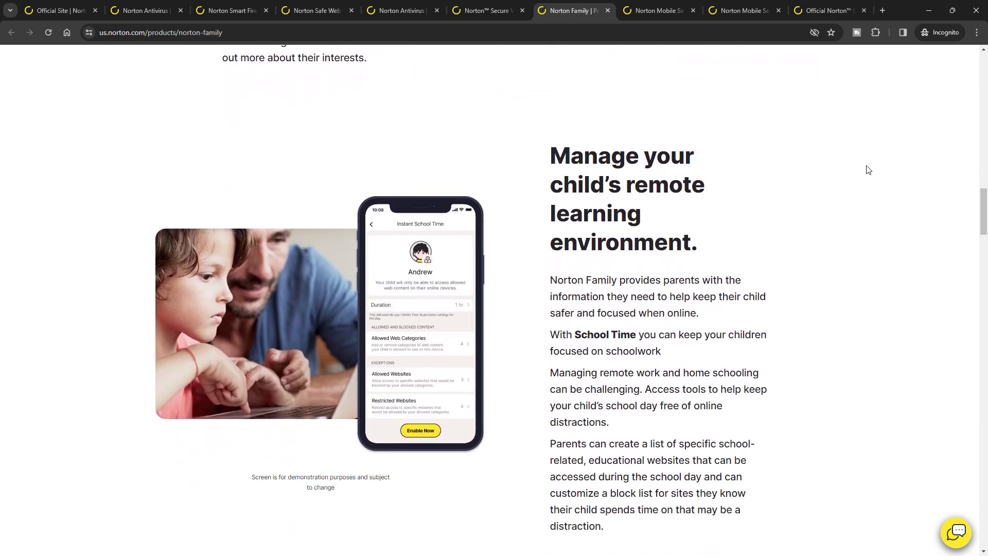
scroll("down", 3)
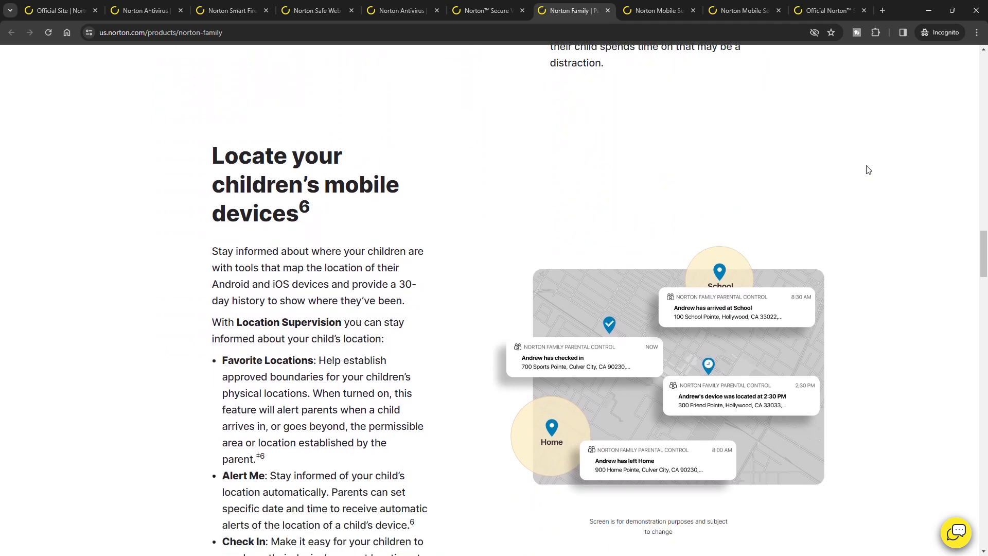
scroll("down", 3)
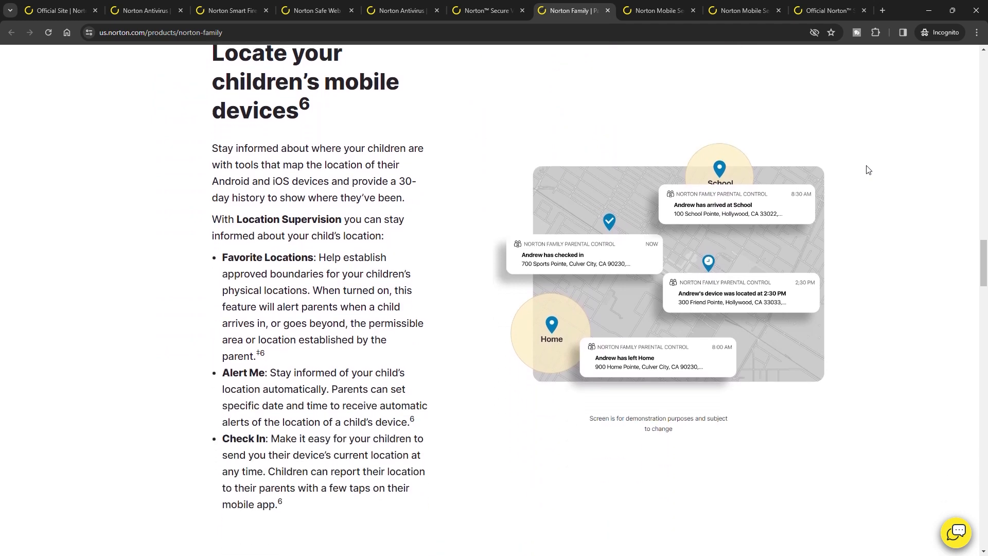
scroll("down", 3)
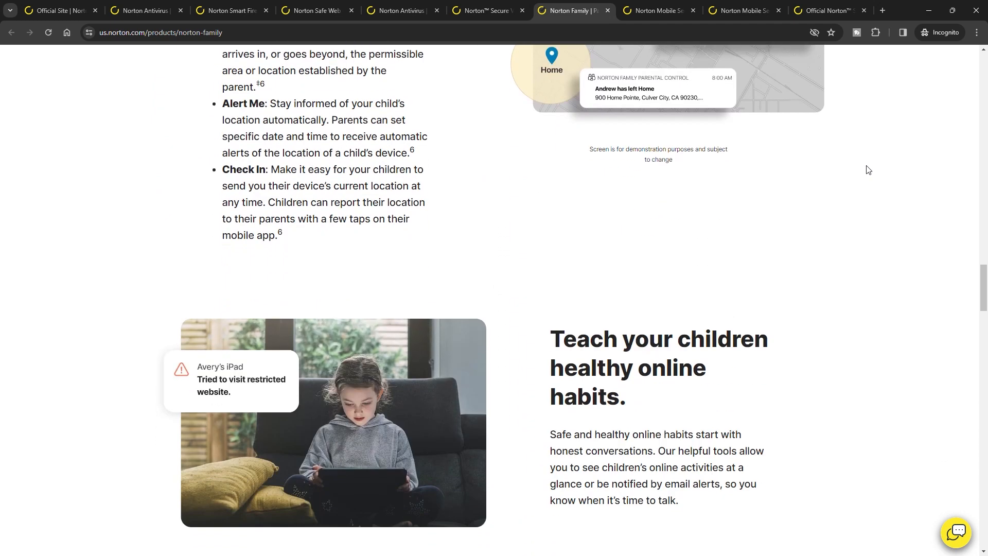
- Review Norton Mobile Security for iOS features and its three common iPhone security questions
left_click(657, 11)
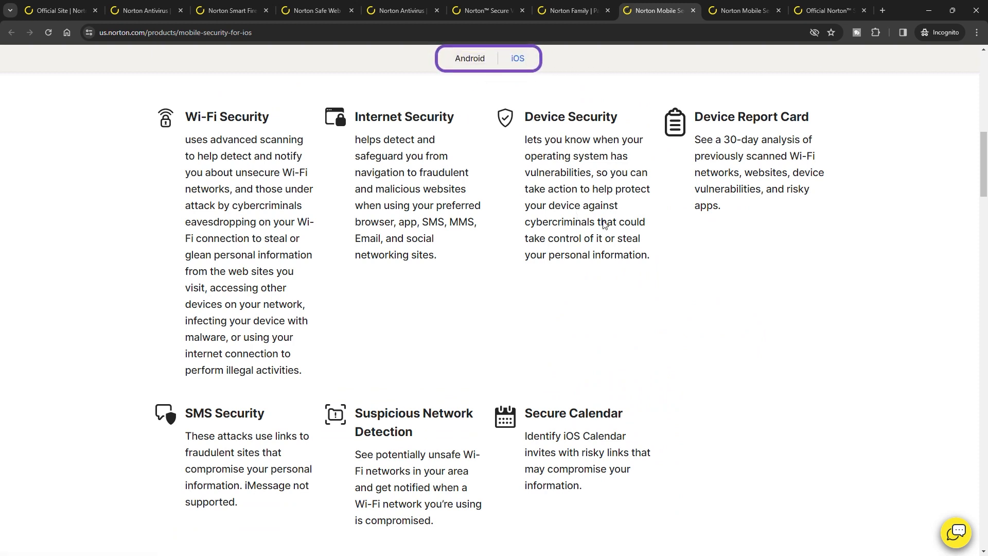
scroll("down", 3)
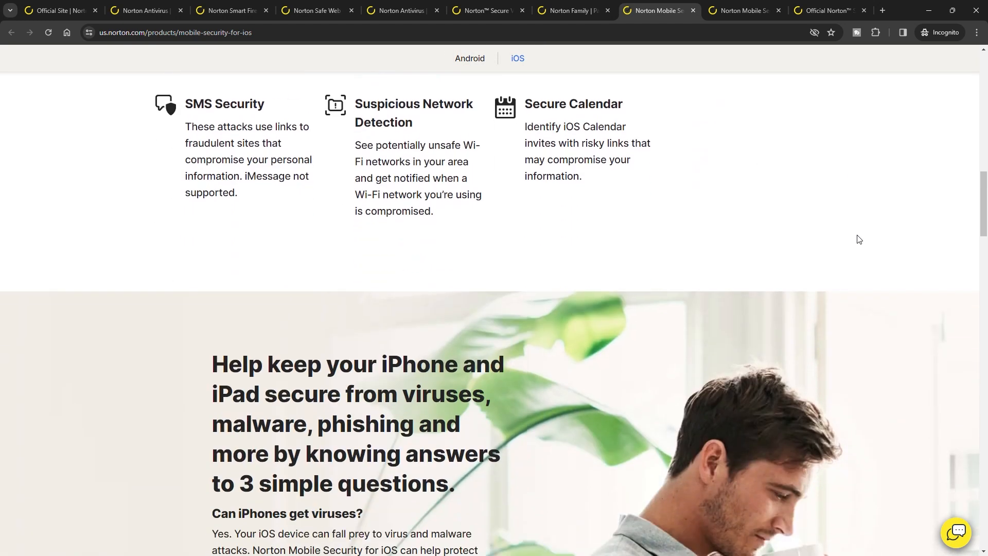
scroll("down", 3)
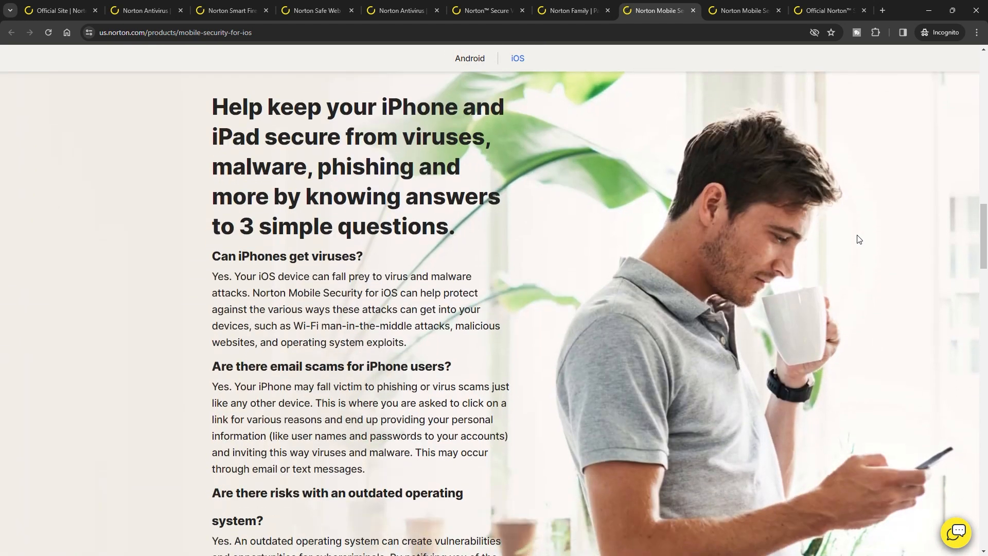
scroll("down", 3)
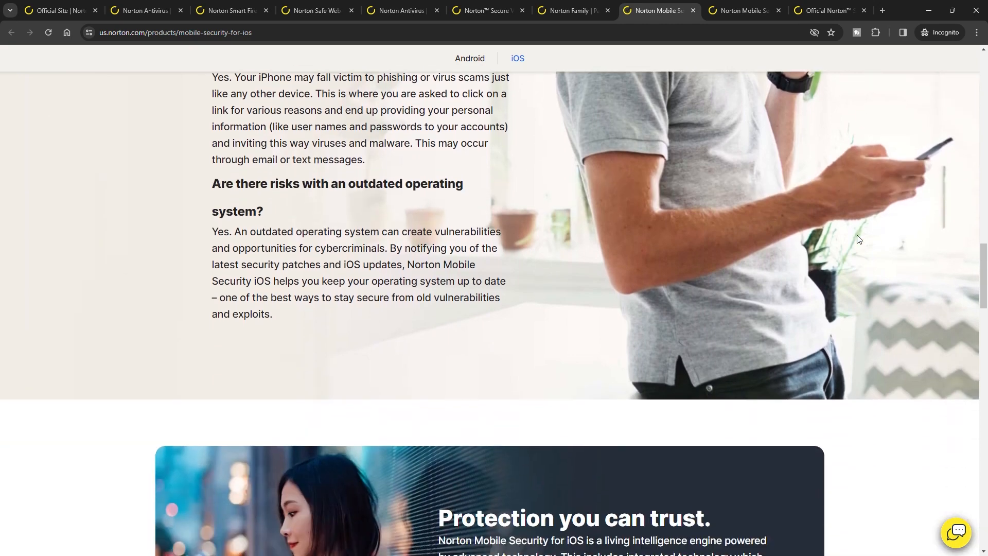
- Look over the Norton Help Center page and return to its top for the chat widget
left_click(830, 10)
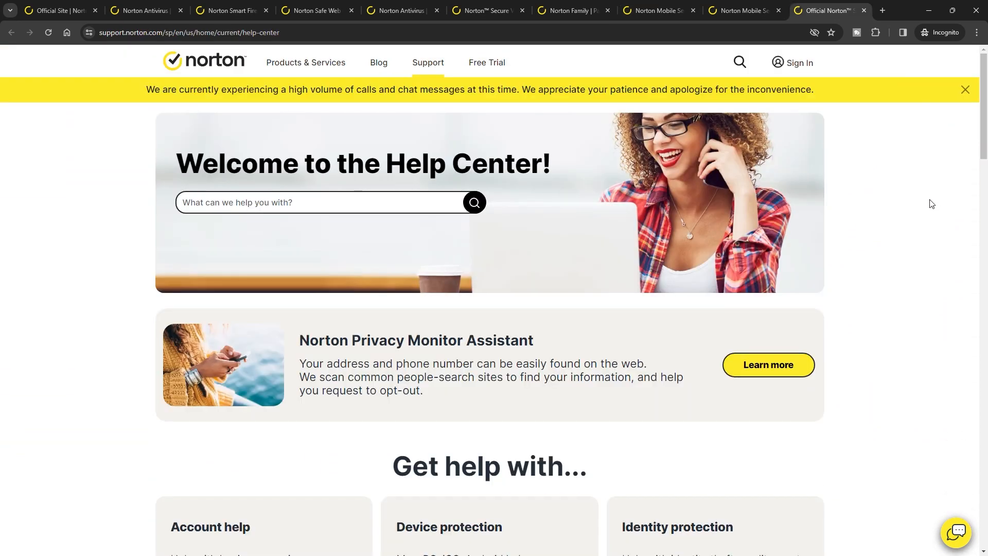
scroll("down", 3)
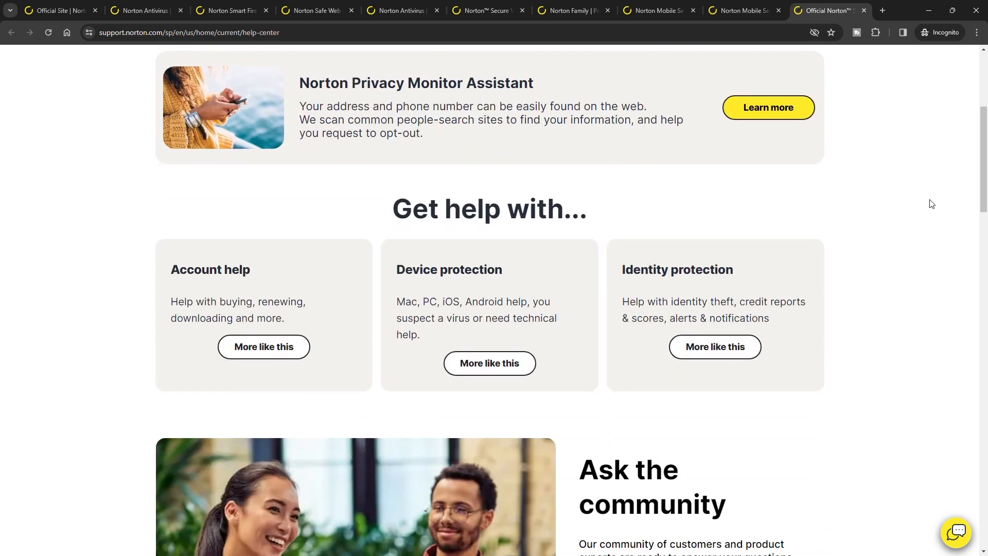
scroll("down", 3)
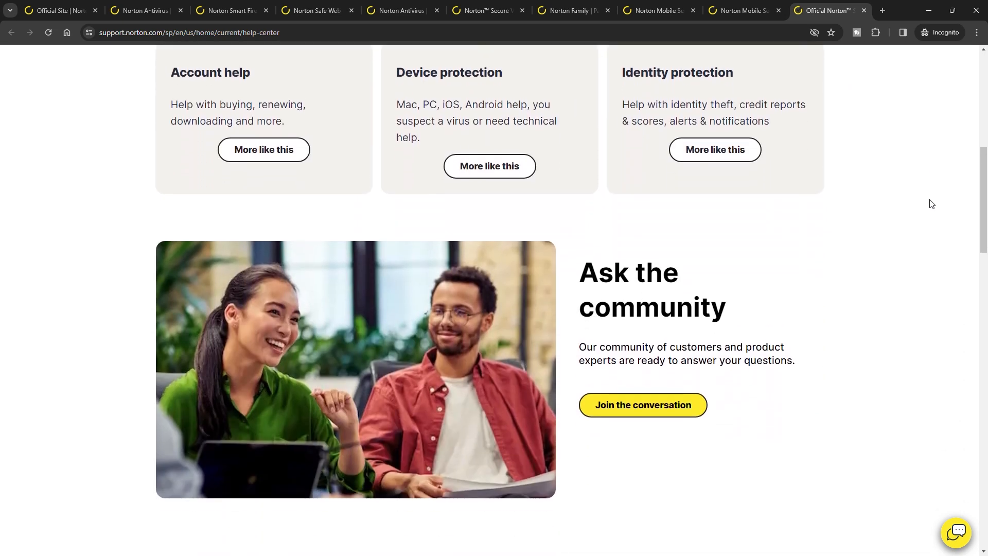
scroll("up", 3)
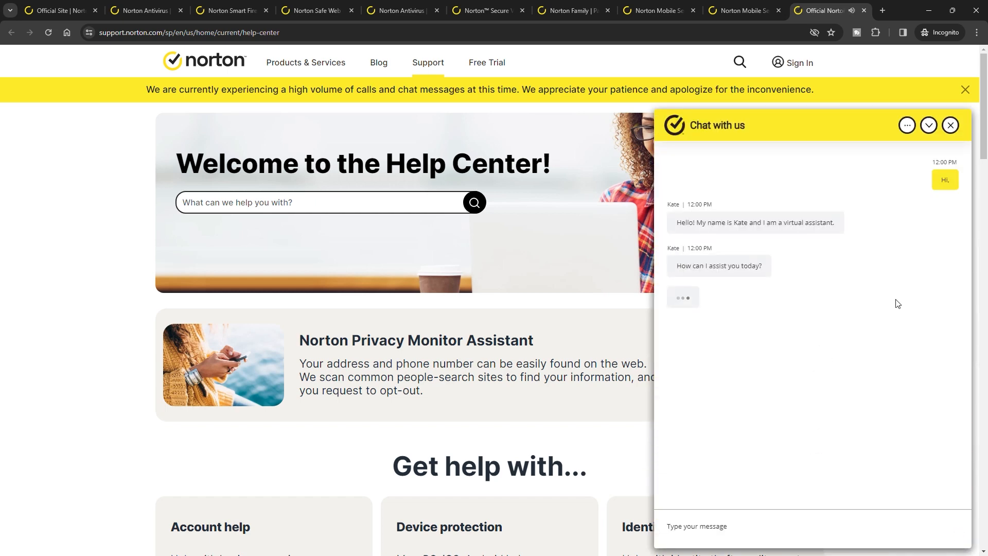
- Return to the antivirus page's Malware Protection anchor and read down to Free Antivirus
left_click(142, 10)
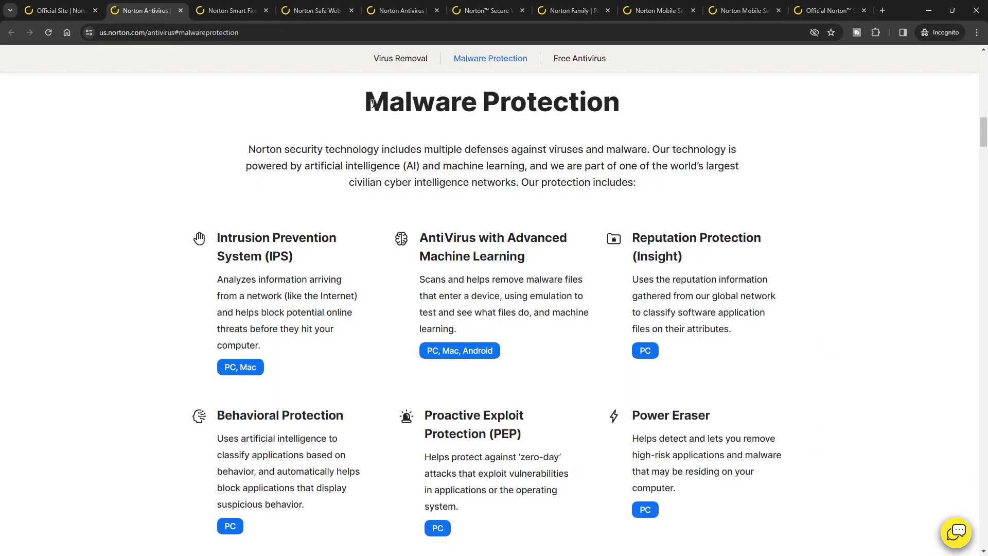
mouse_move(635, 109)
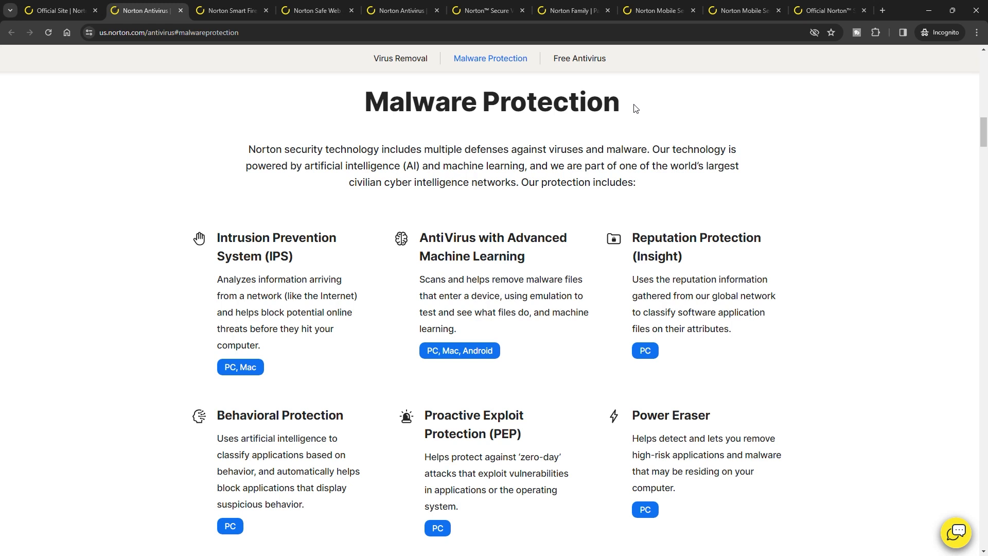
mouse_move(870, 288)
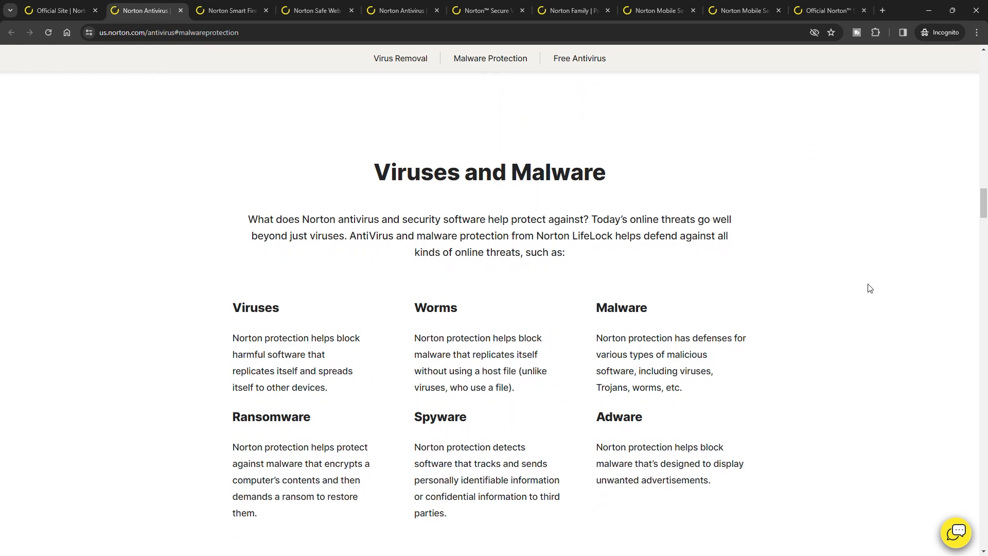
mouse_move(853, 294)
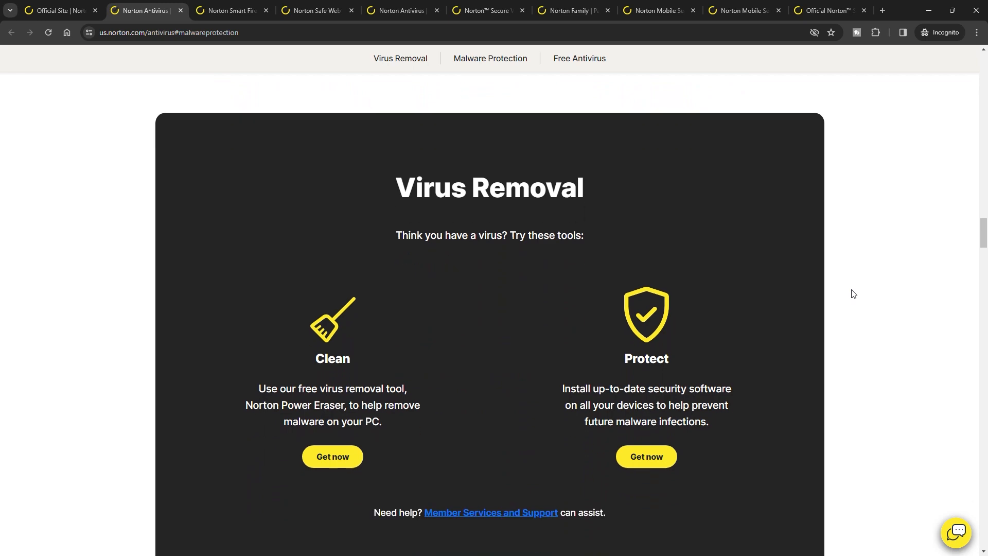
scroll("down", 3)
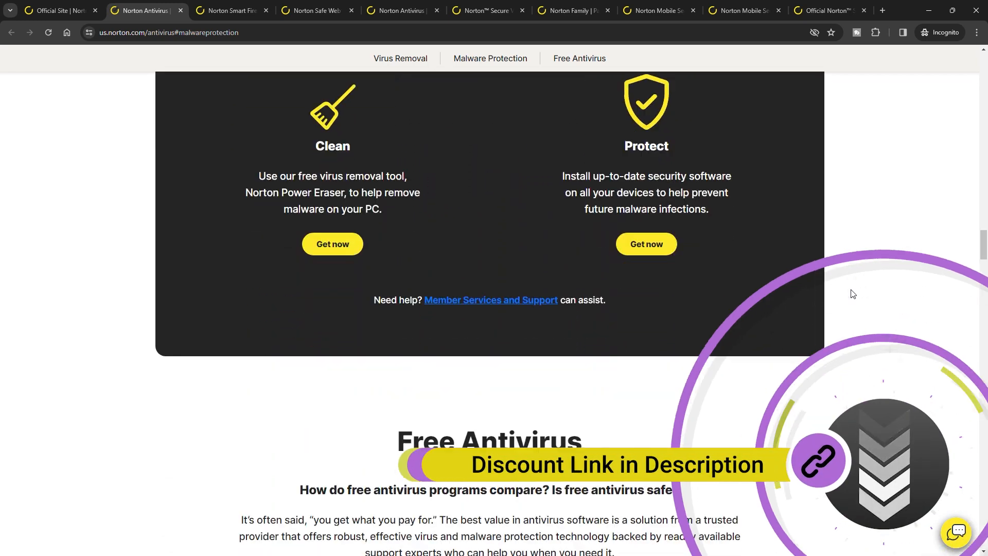
scroll("down", 3)
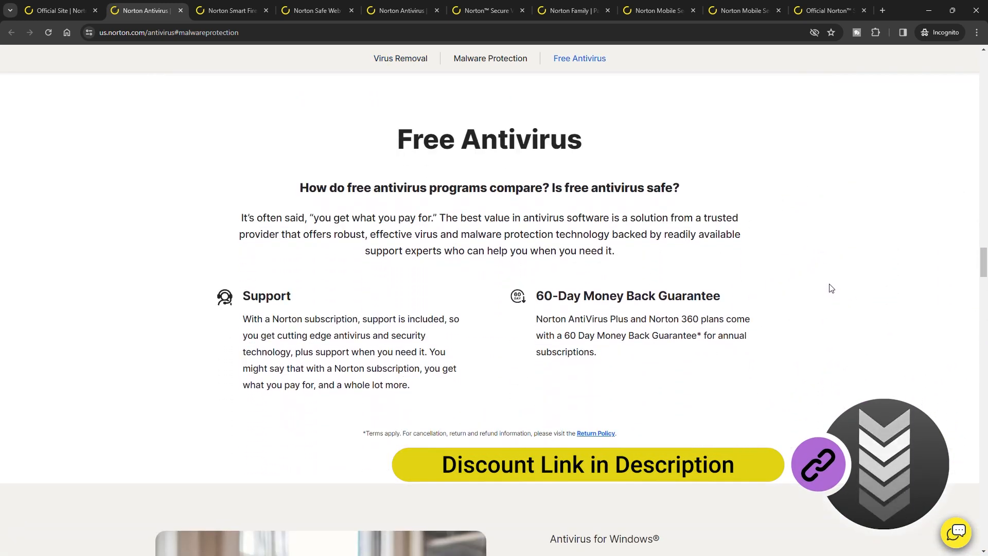
mouse_move(837, 284)
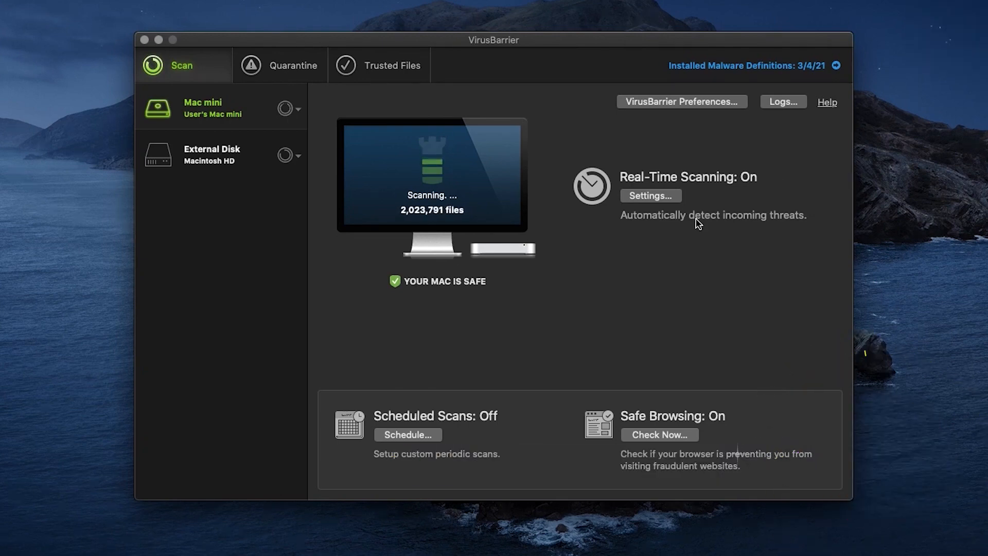
mouse_move(597, 157)
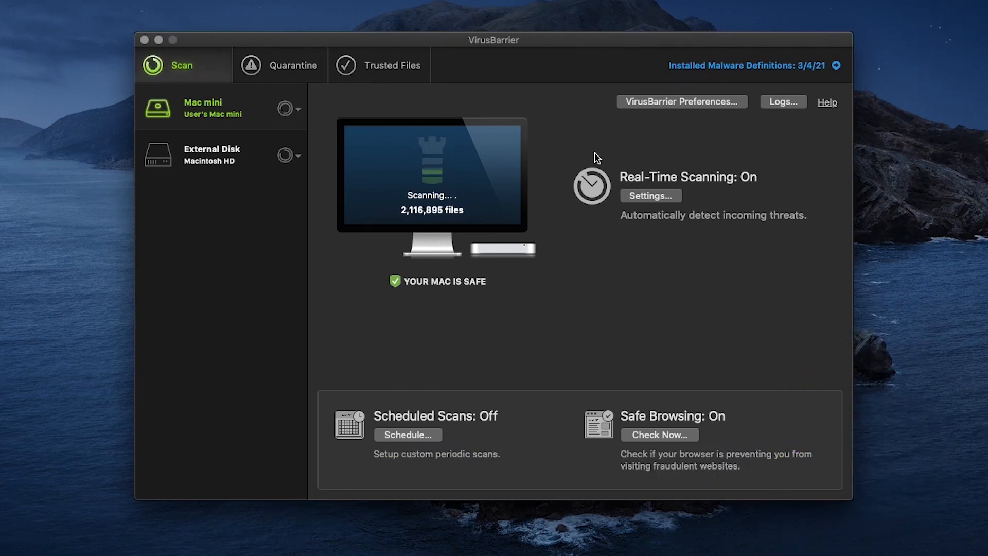